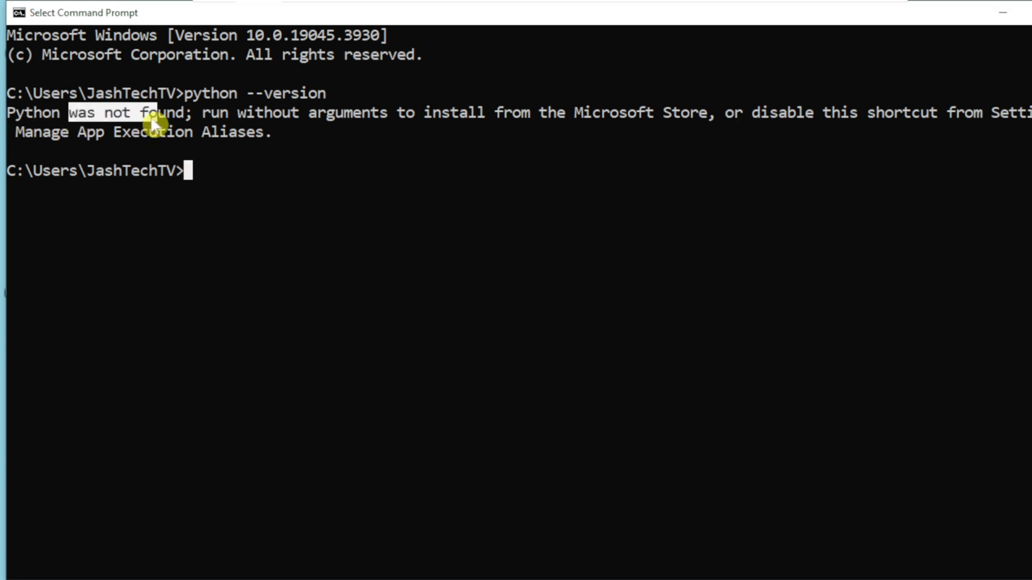
mouse_move(374, 124)
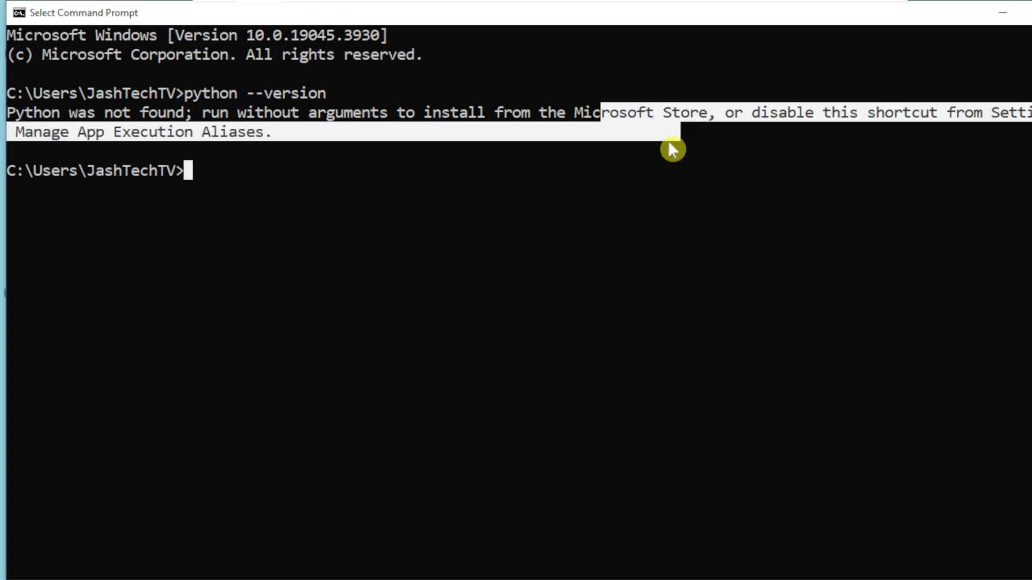
mouse_move(655, 179)
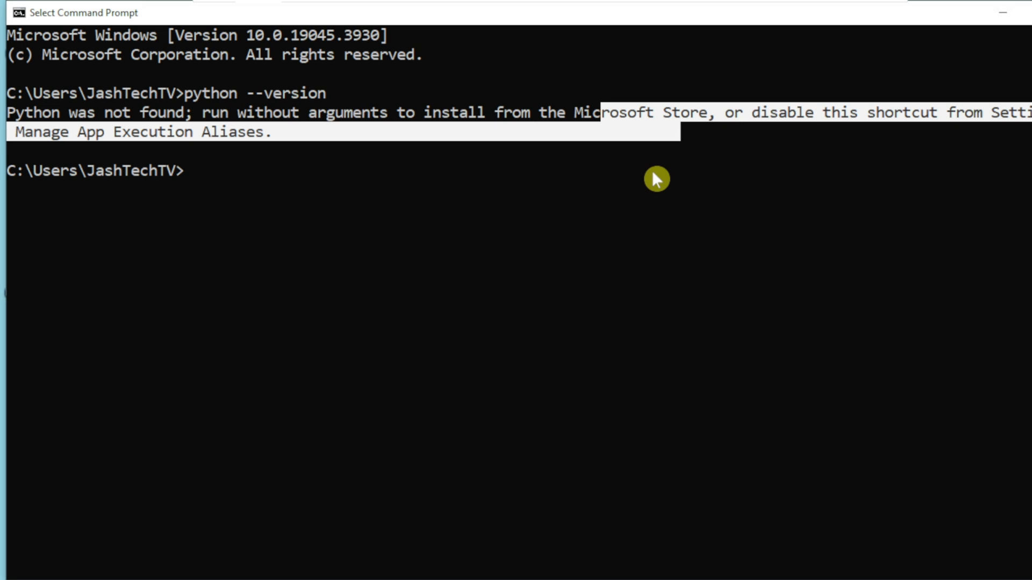
mouse_move(564, 247)
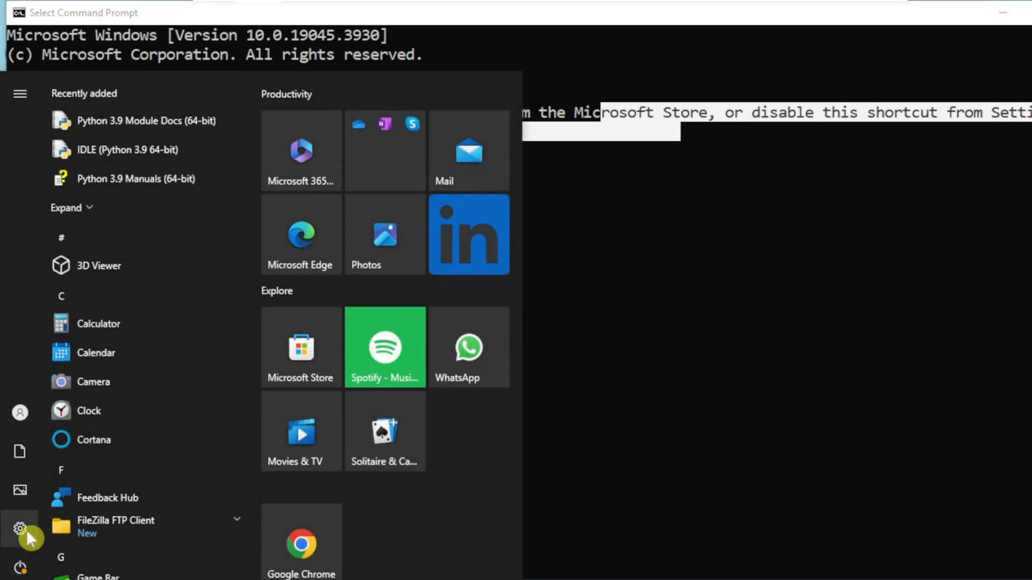
- Show Apps & features in Settings and scroll to the Python 3.9.0 (64-bit) entry
click(19, 529)
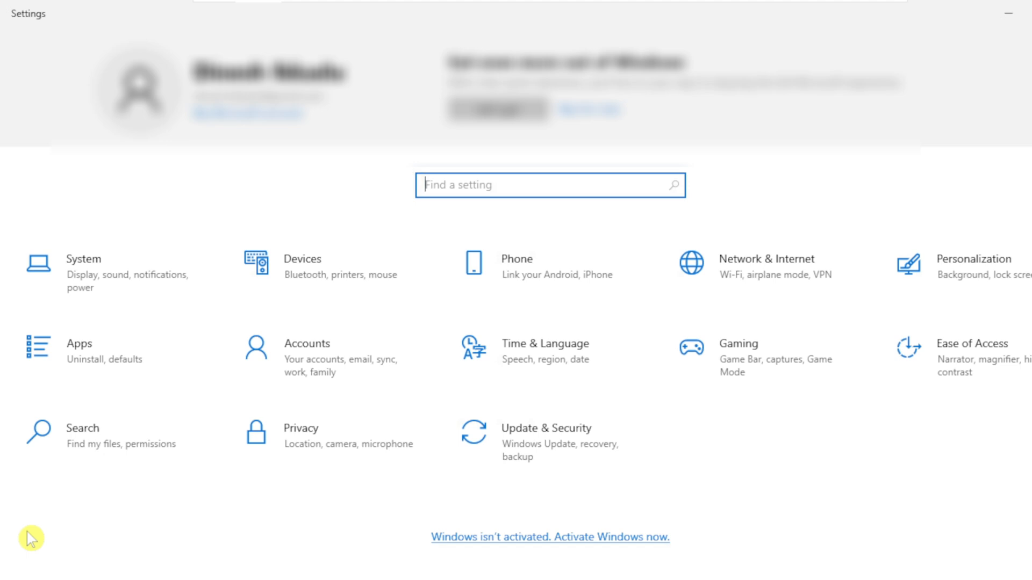
mouse_move(175, 347)
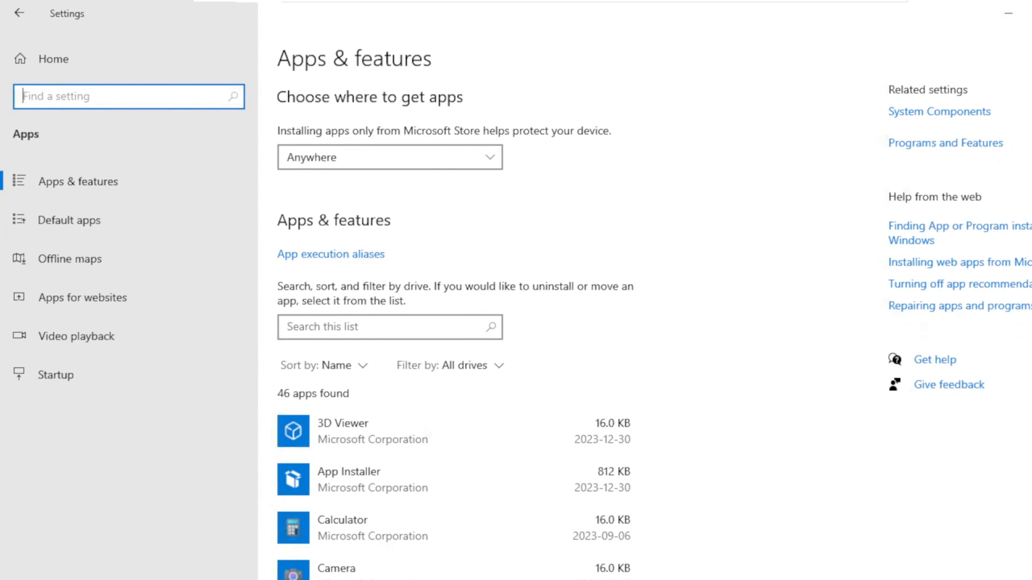
scroll(down, 3)
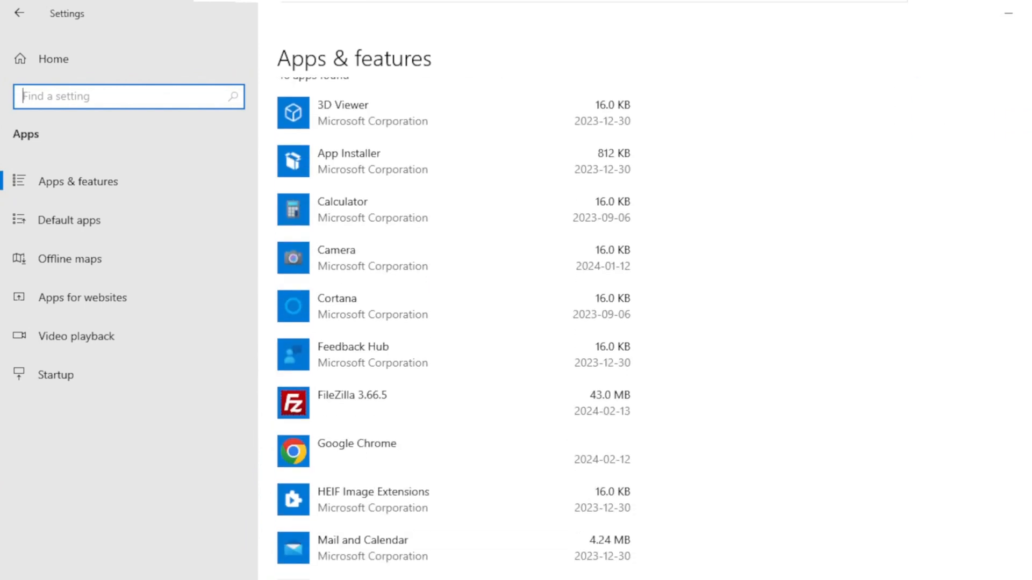
scroll(down, 3)
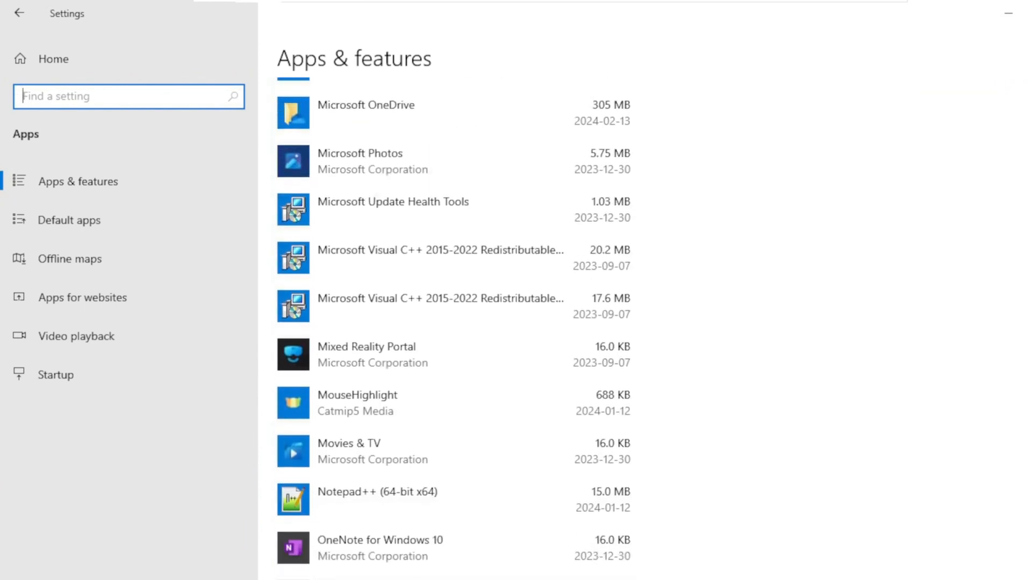
scroll(down, 3)
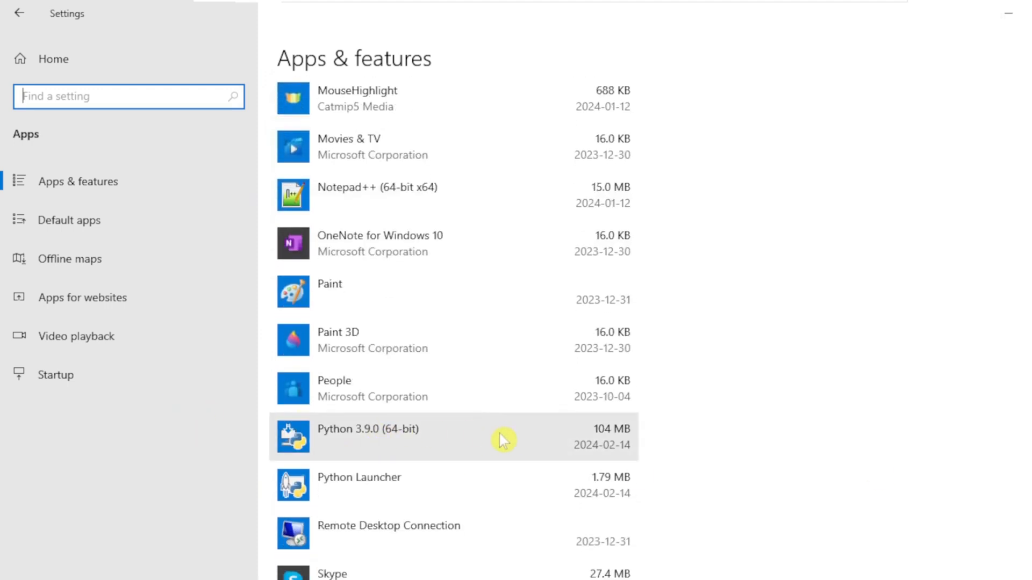
mouse_move(427, 445)
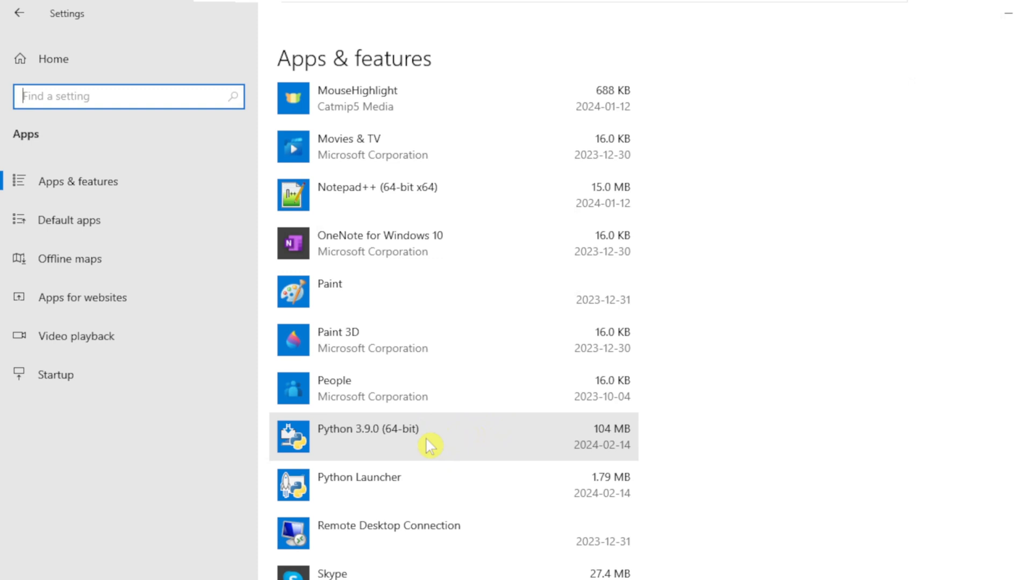
mouse_move(954, 245)
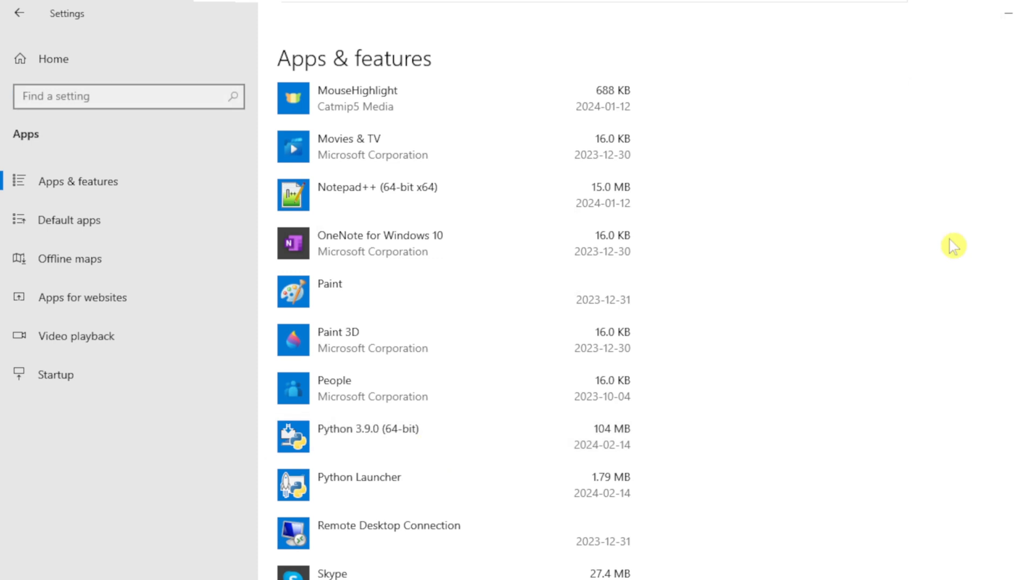
mouse_move(16, 576)
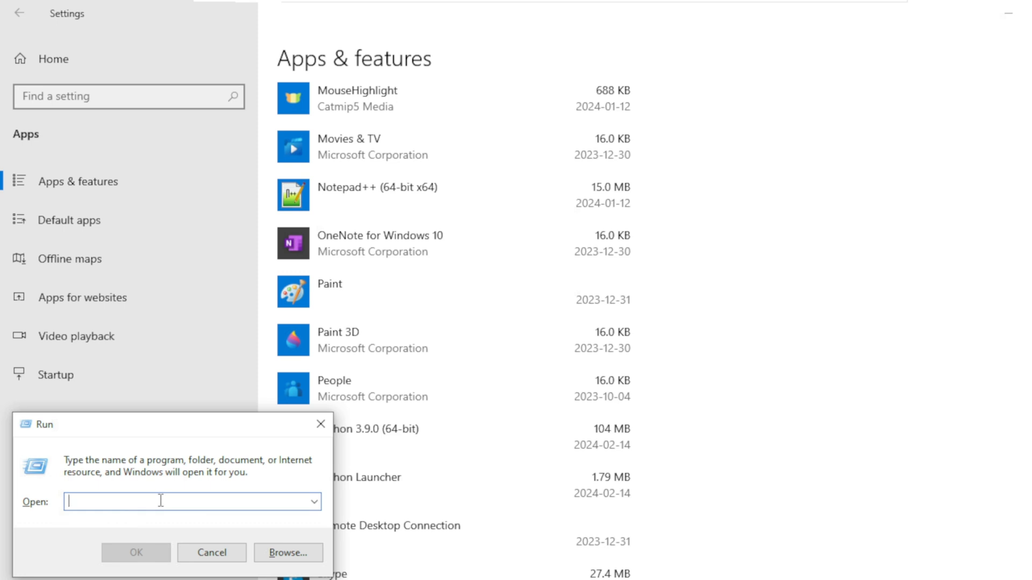
- Enter %localappdata% in the Run dialog to reach the AppData\Local folder
text(%)
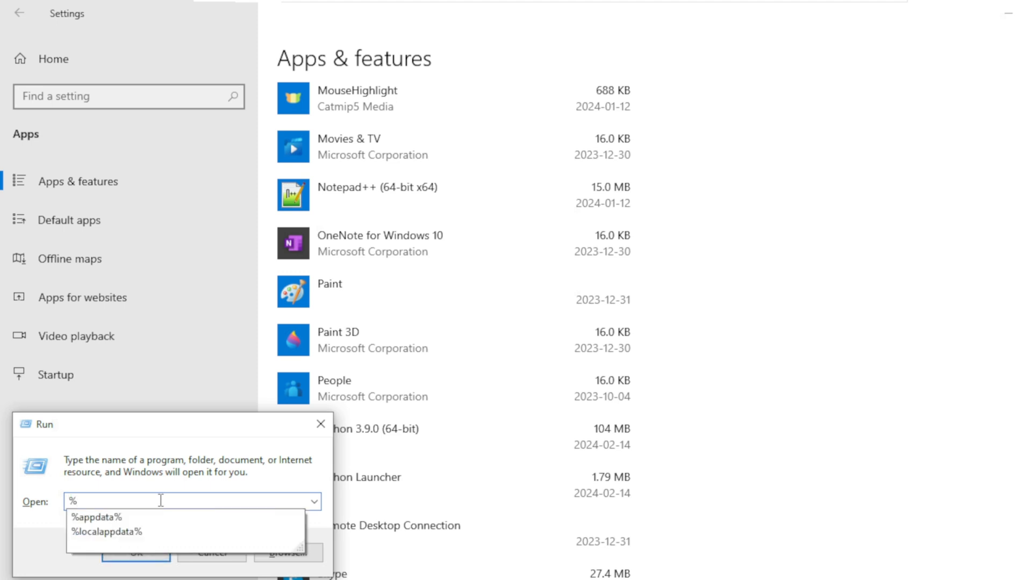
text(lo)
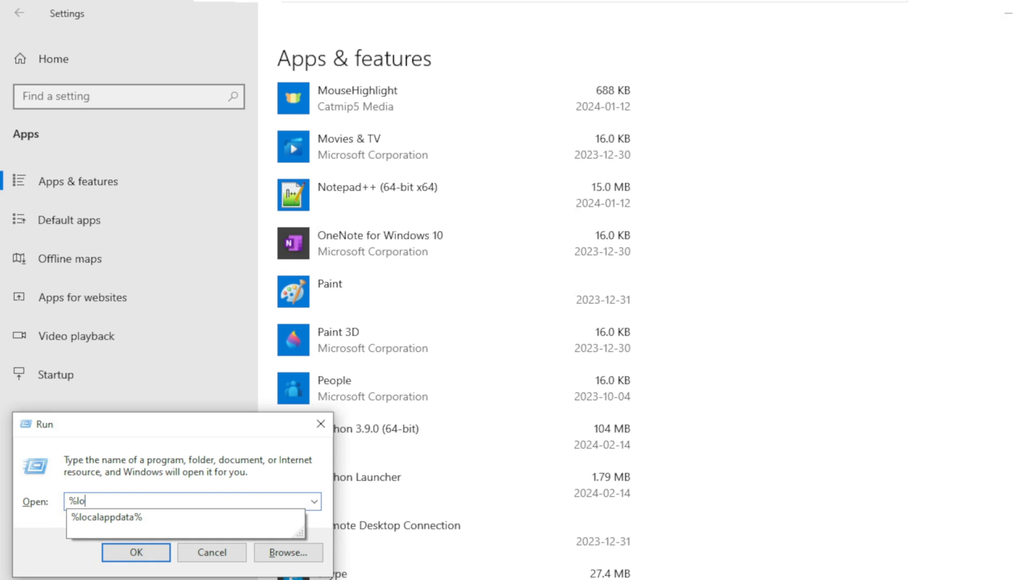
text(cal)
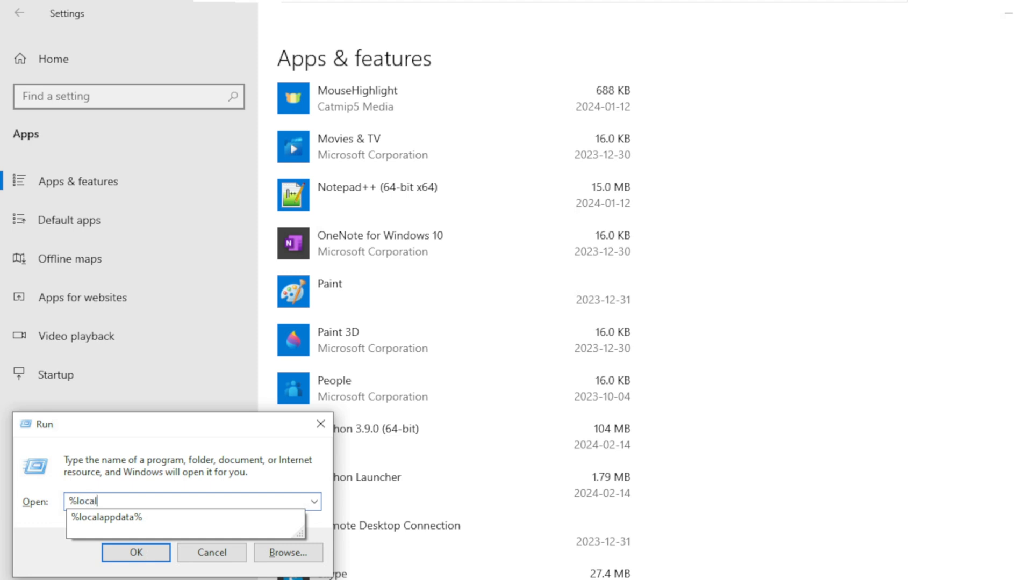
text(app)
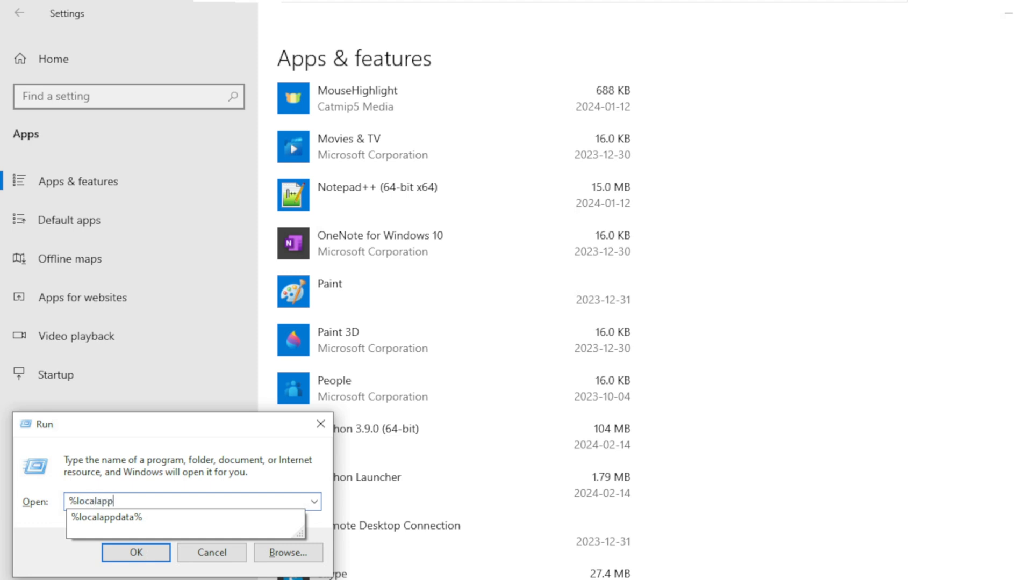
text(data)
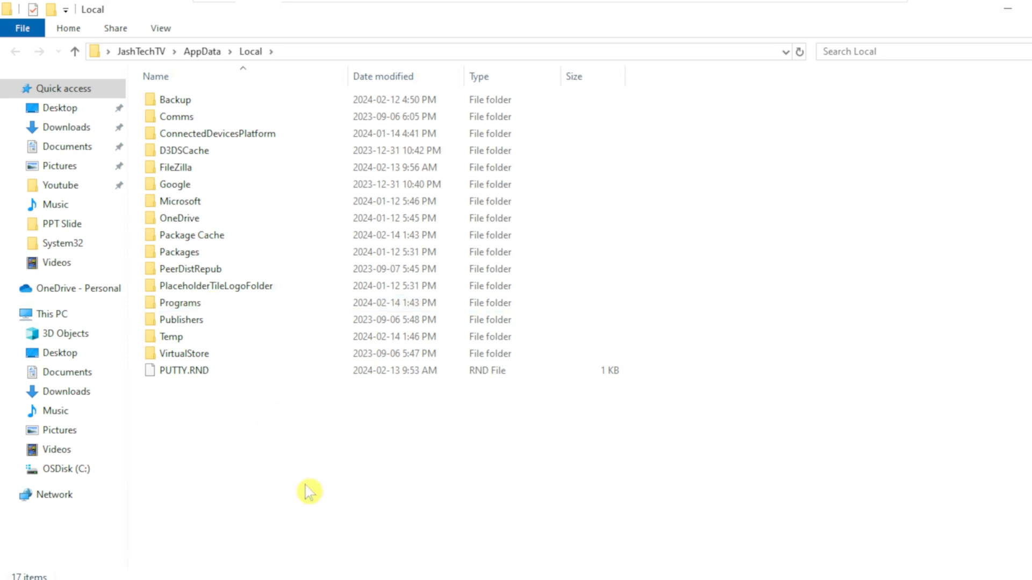
- Navigate into Programs, then Python, then the Python39 install folder
click(184, 371)
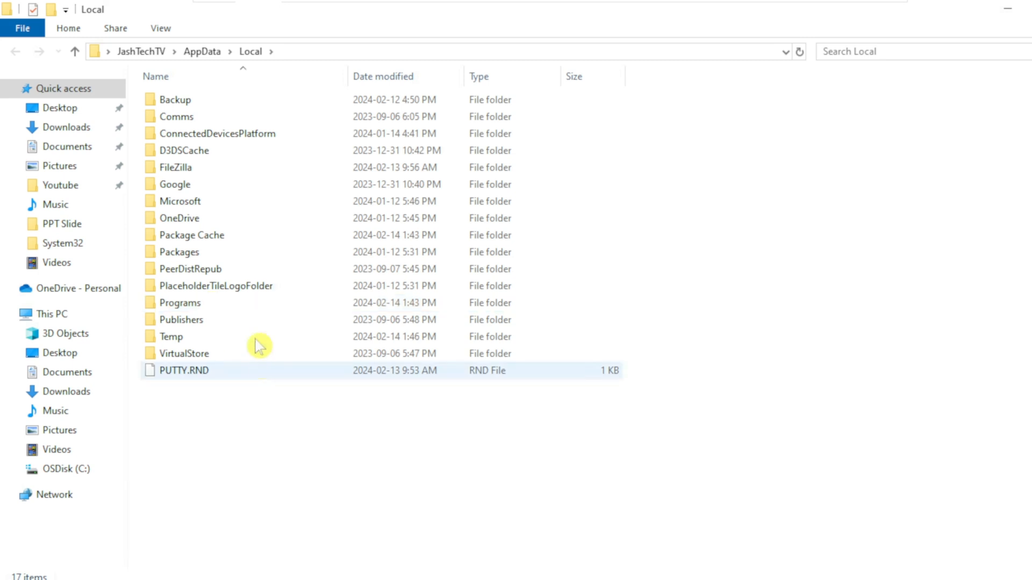
double_click(179, 302)
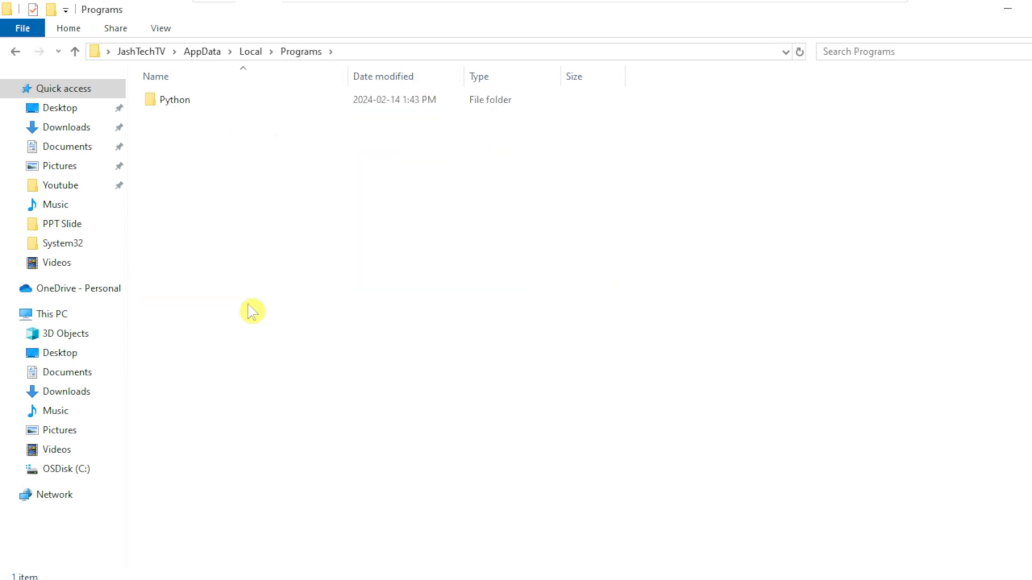
click(175, 98)
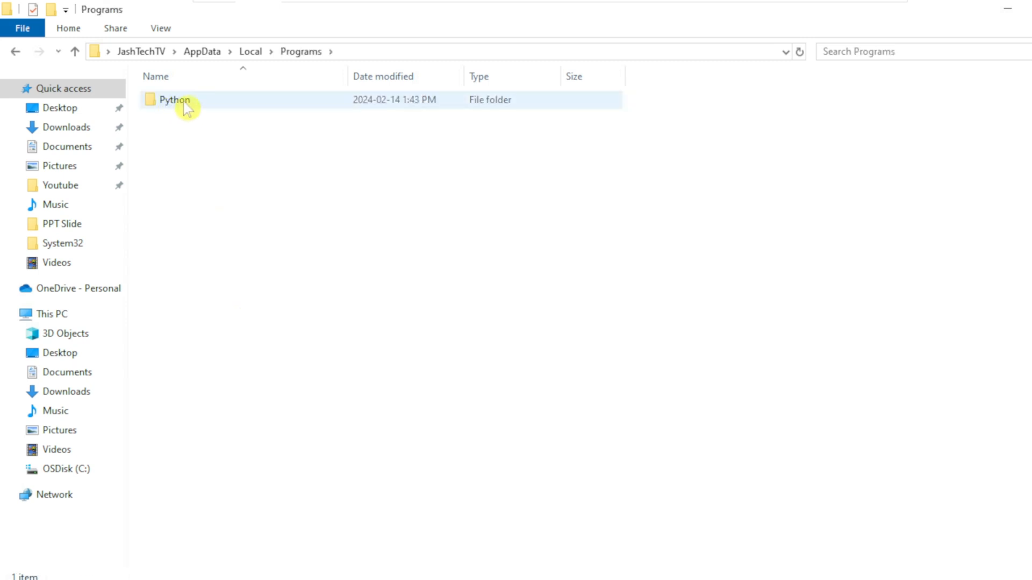
click(297, 255)
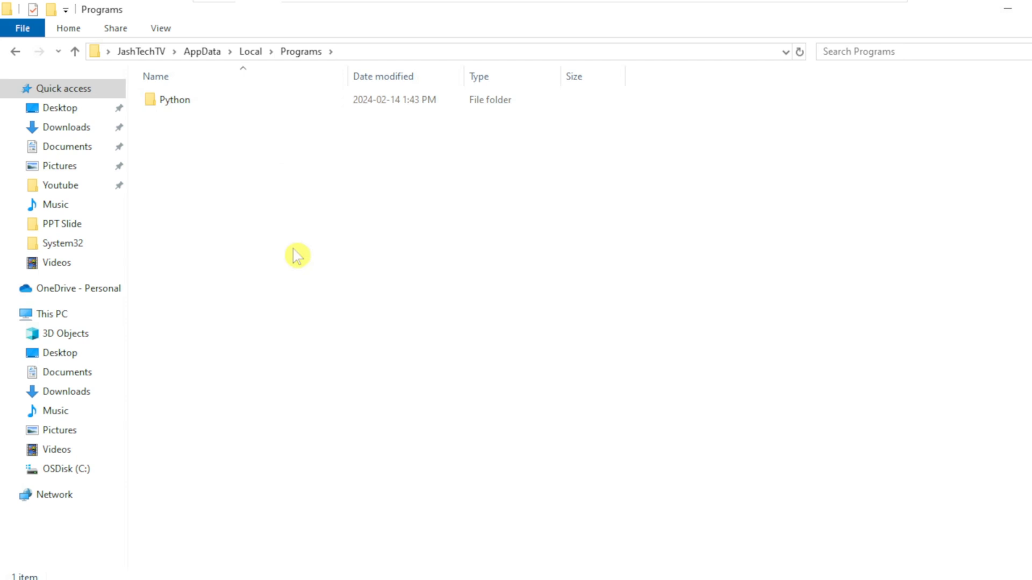
double_click(175, 98)
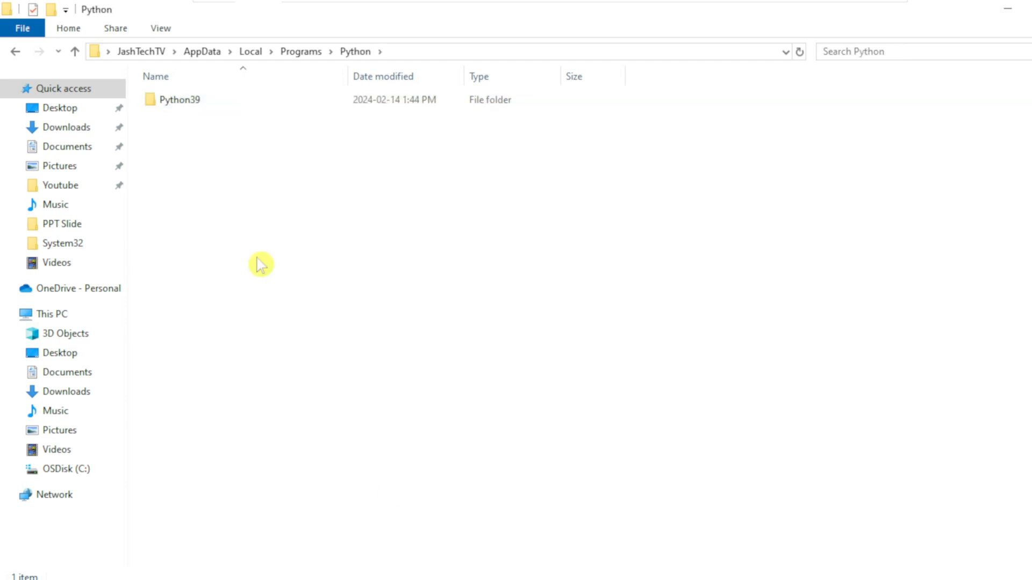
click(179, 99)
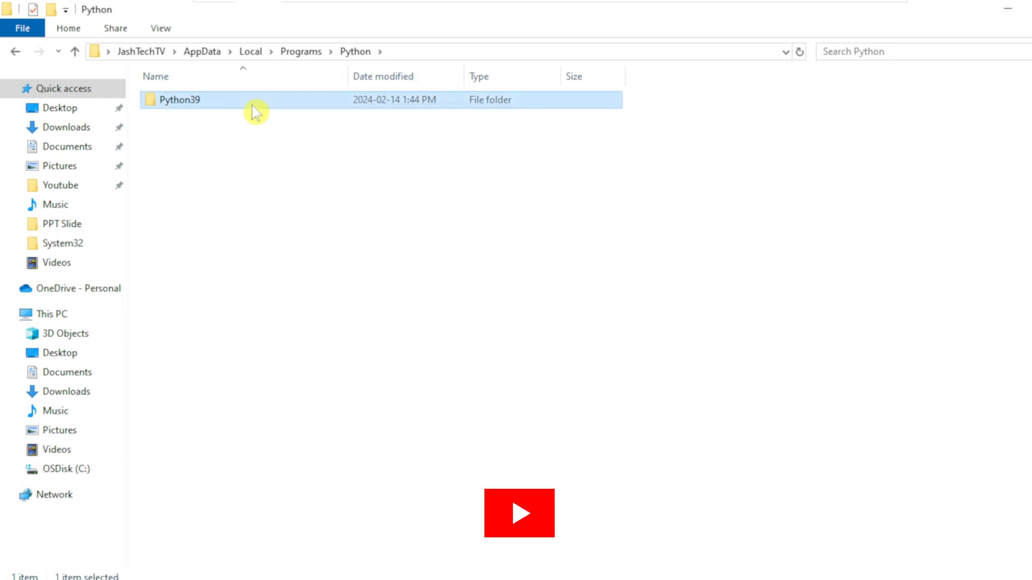
double_click(179, 99)
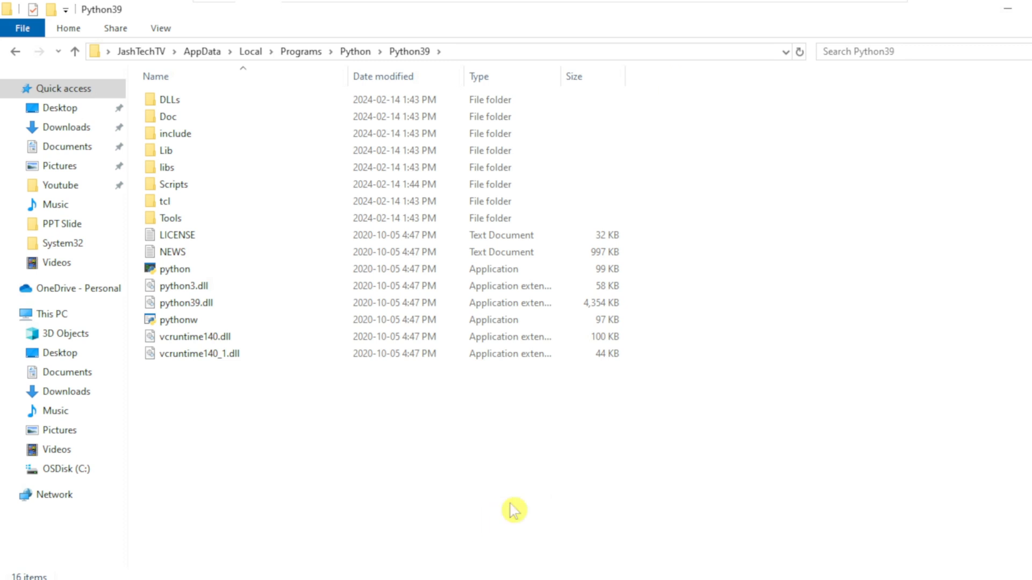
mouse_move(89, 429)
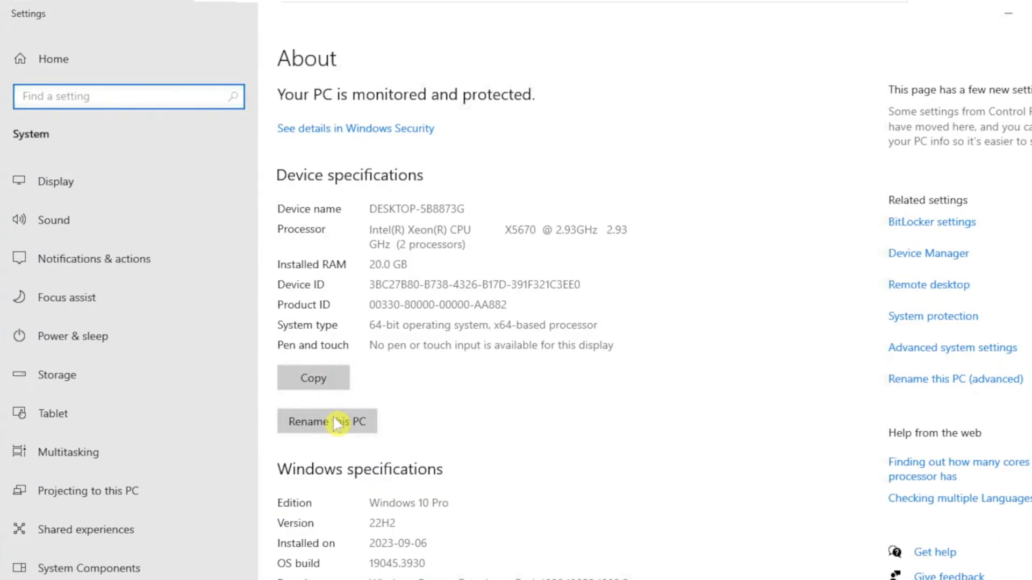
mouse_move(799, 344)
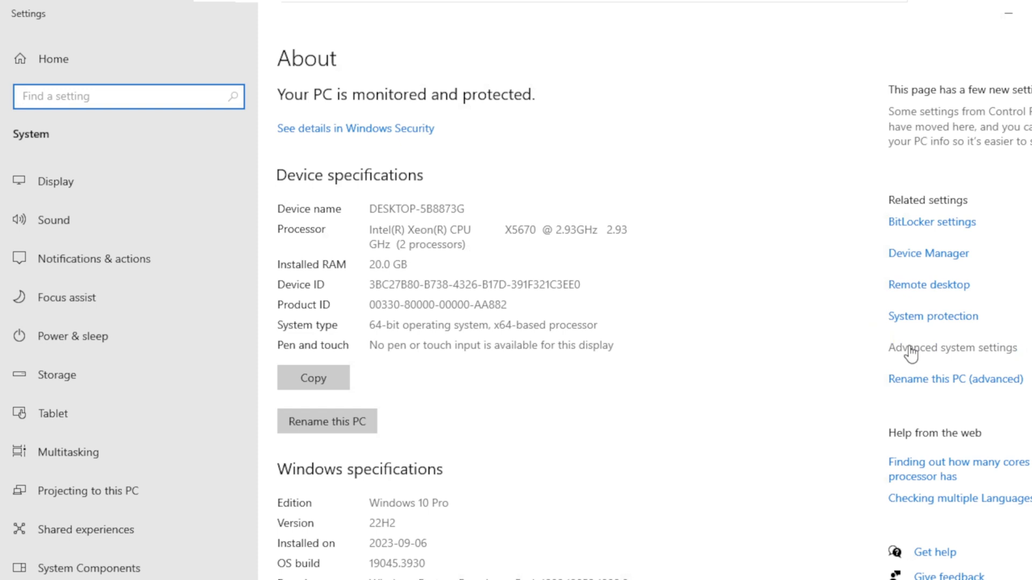
- Bring up System Properties via Advanced system settings on the About page
click(951, 347)
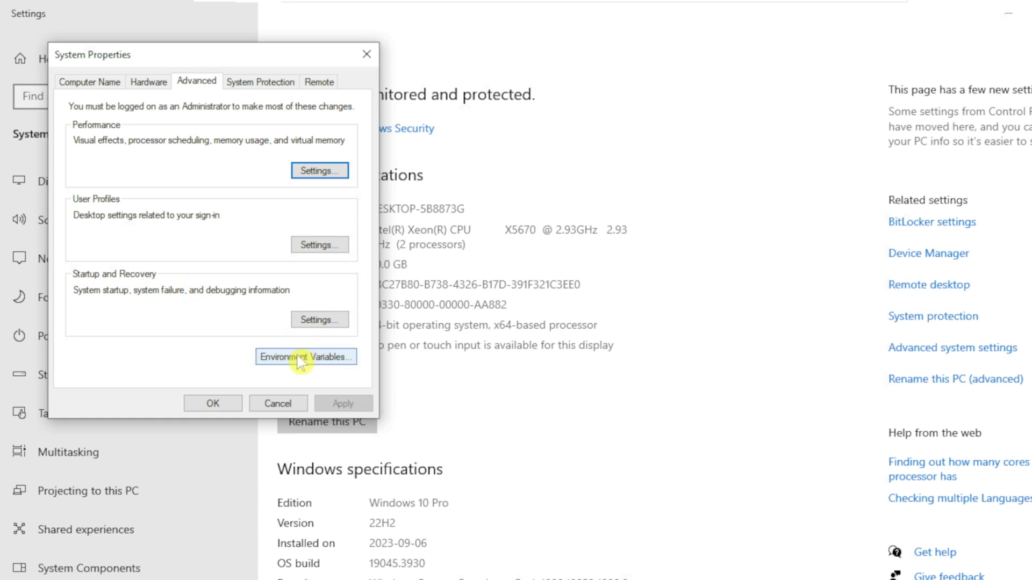
- Show Environment Variables and start editing the system Path variable
click(305, 357)
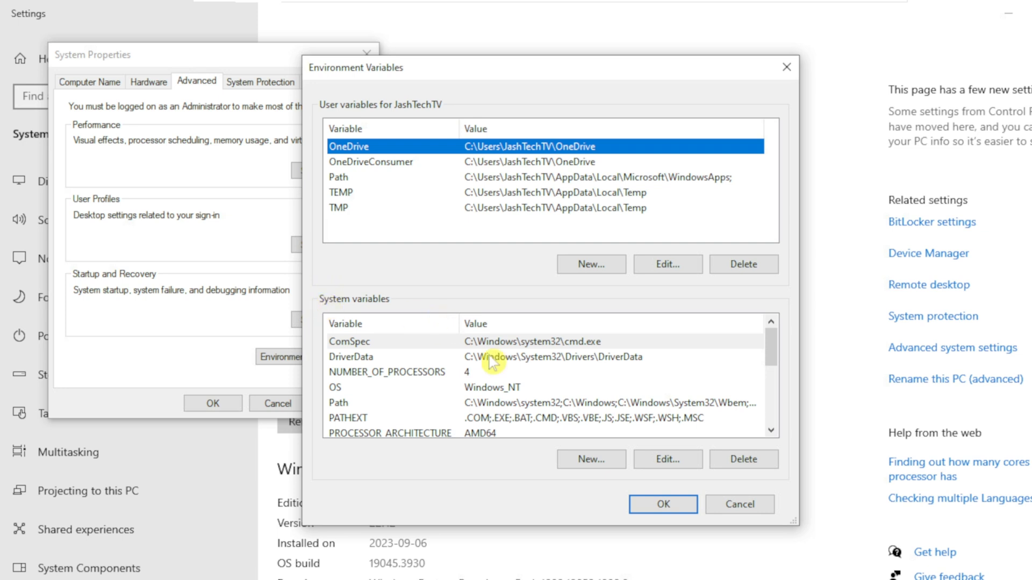
click(461, 402)
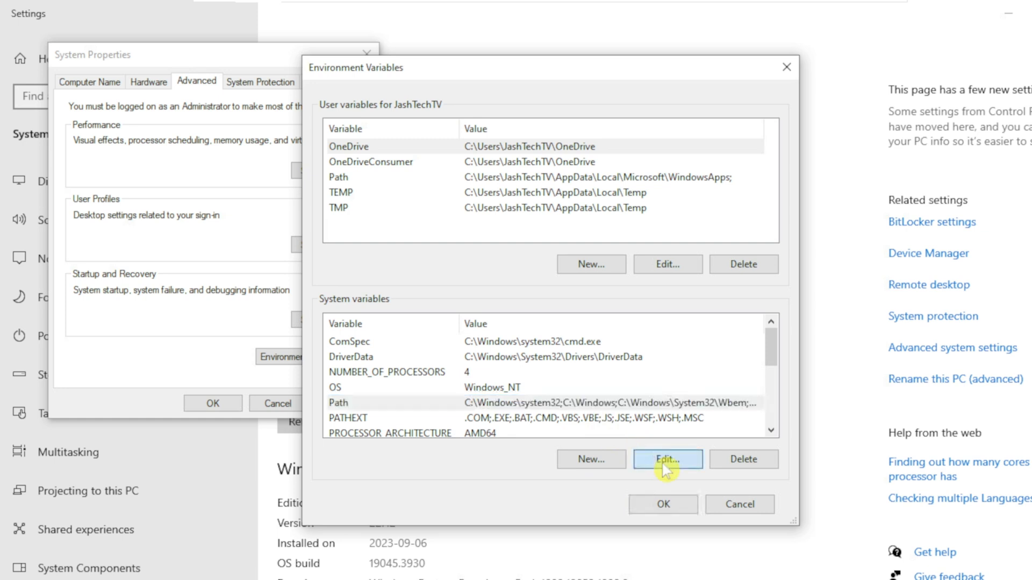
click(667, 459)
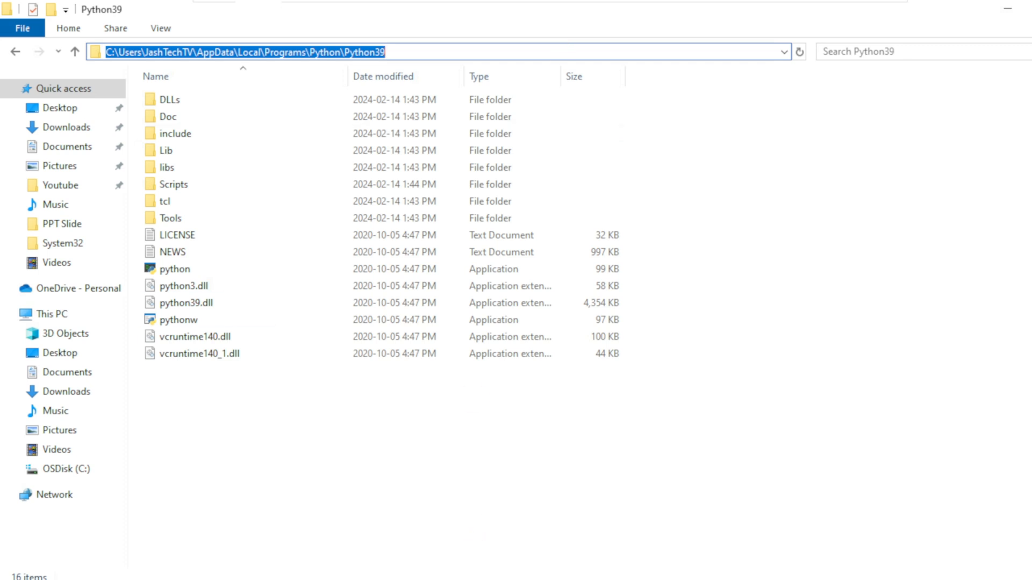
- Add C:\Users\JashTechTV\AppData\Local\Programs\Python\Python39 as a new Path entry
click(714, 140)
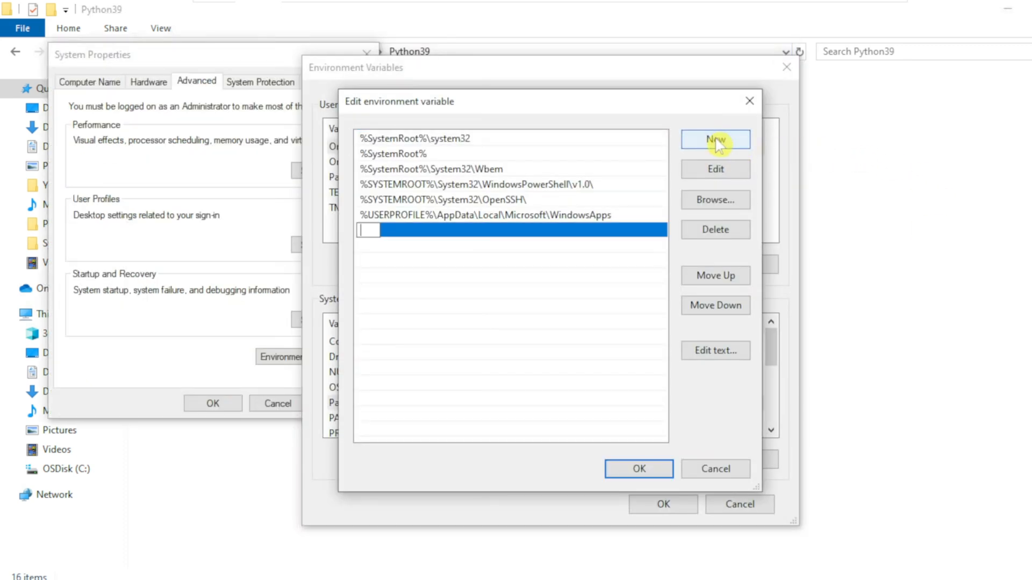
text(C:\Users\JashTechTV\AppData\Local\Programs\Python\Python39)
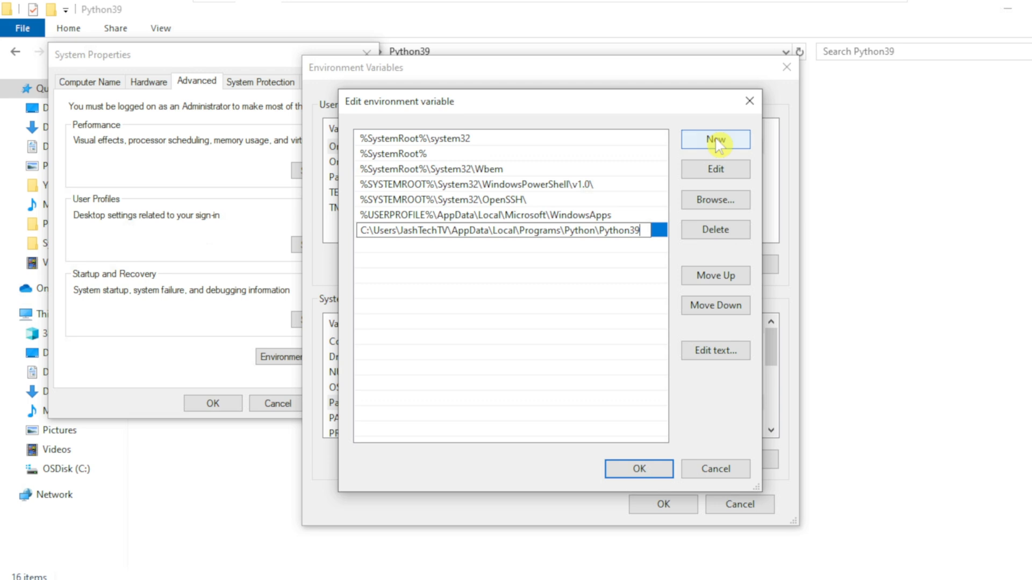
click(509, 230)
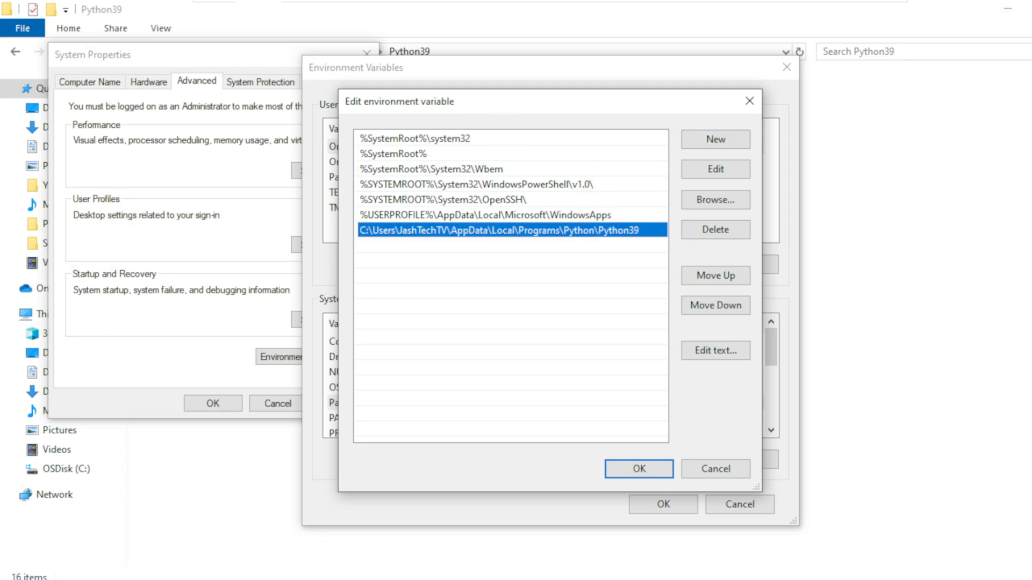
- Go into the Python39 Scripts folder and select its full path in the address bar
click(637, 469)
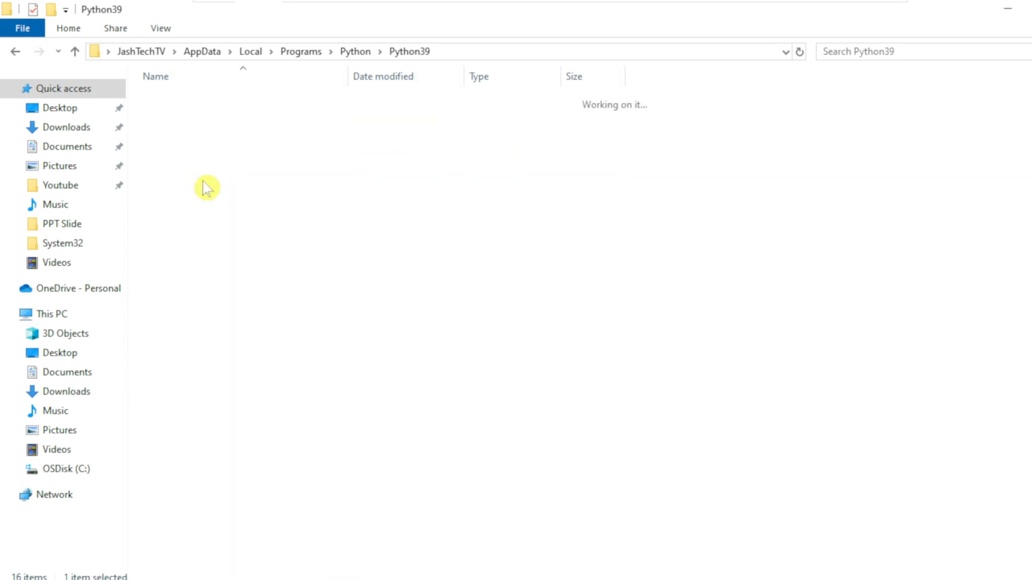
double_click(206, 187)
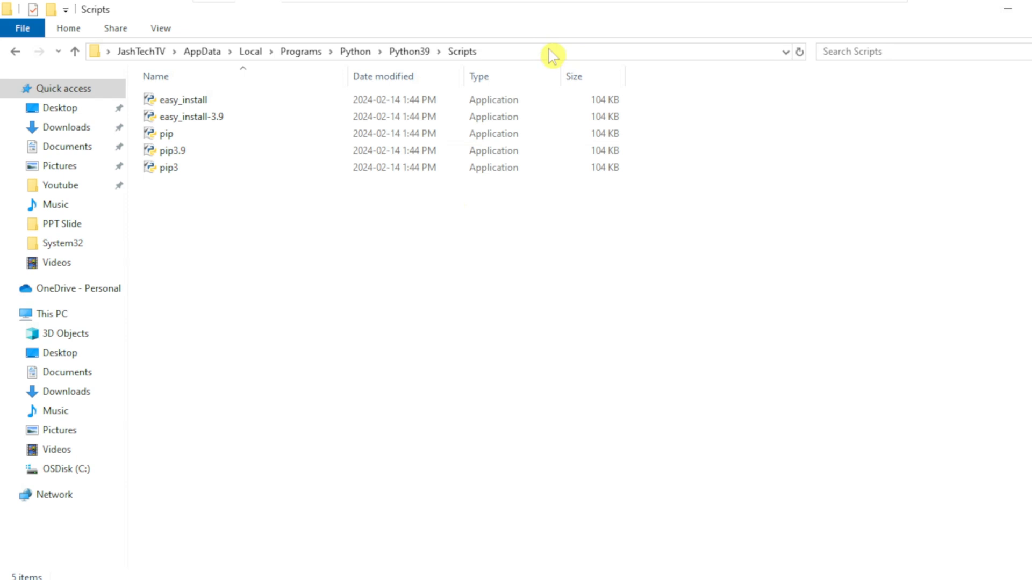
click(558, 52)
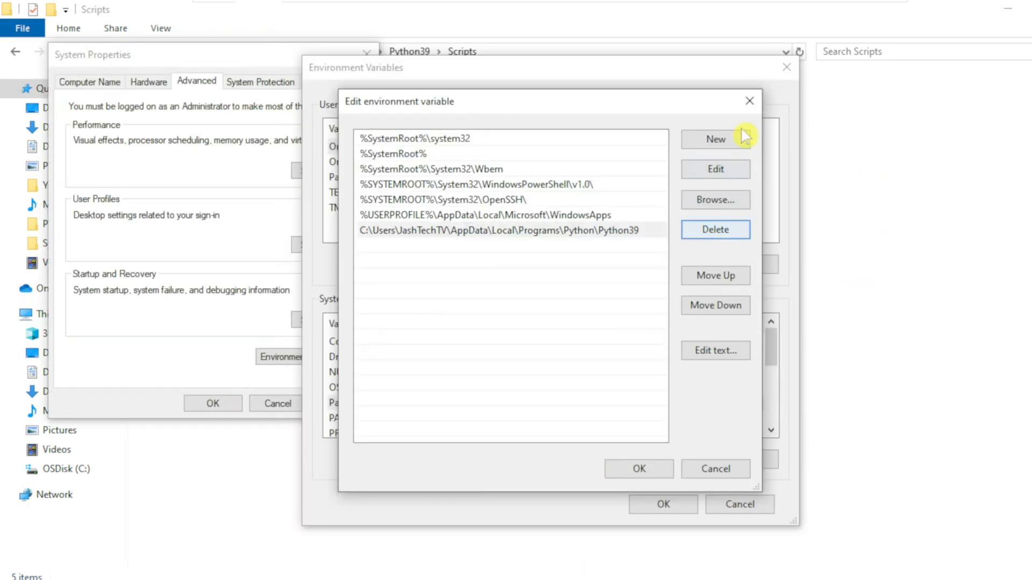
- Add the Python39\Scripts folder path as a second new Path entry
click(715, 139)
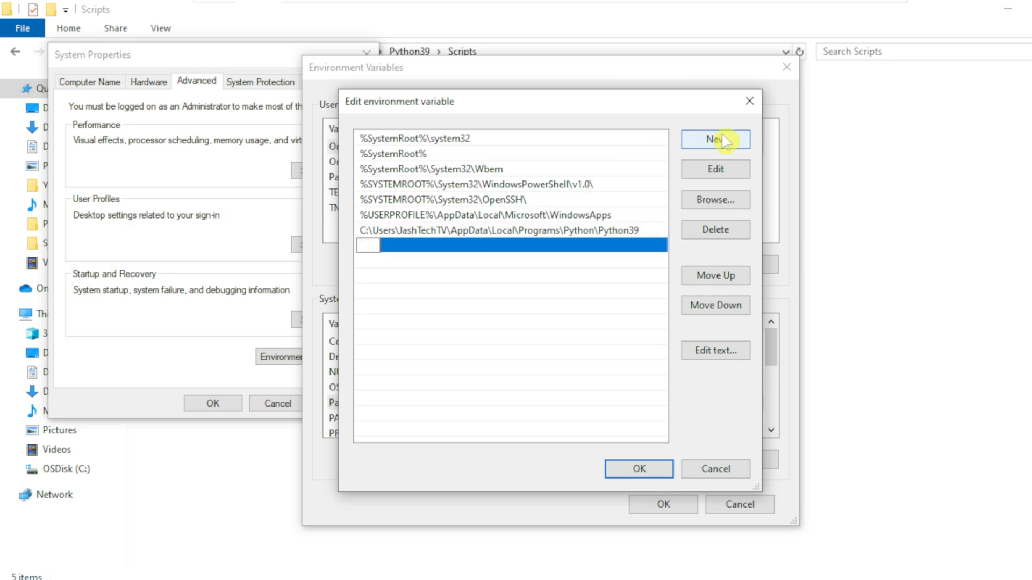
text(C:\Users\JashTechTV\AppData\Local\Programs\Python\Python39\Scripts)
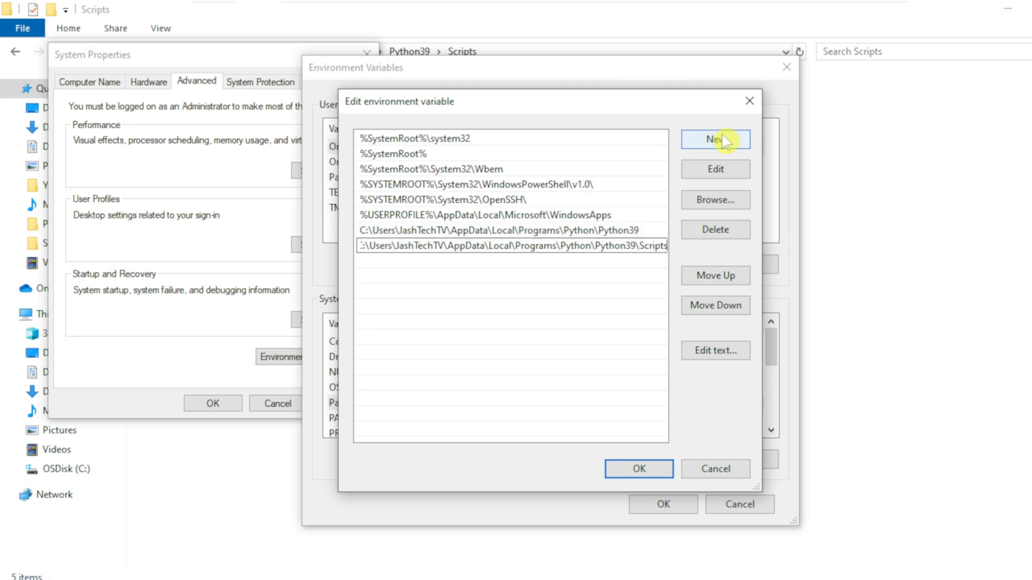
click(509, 245)
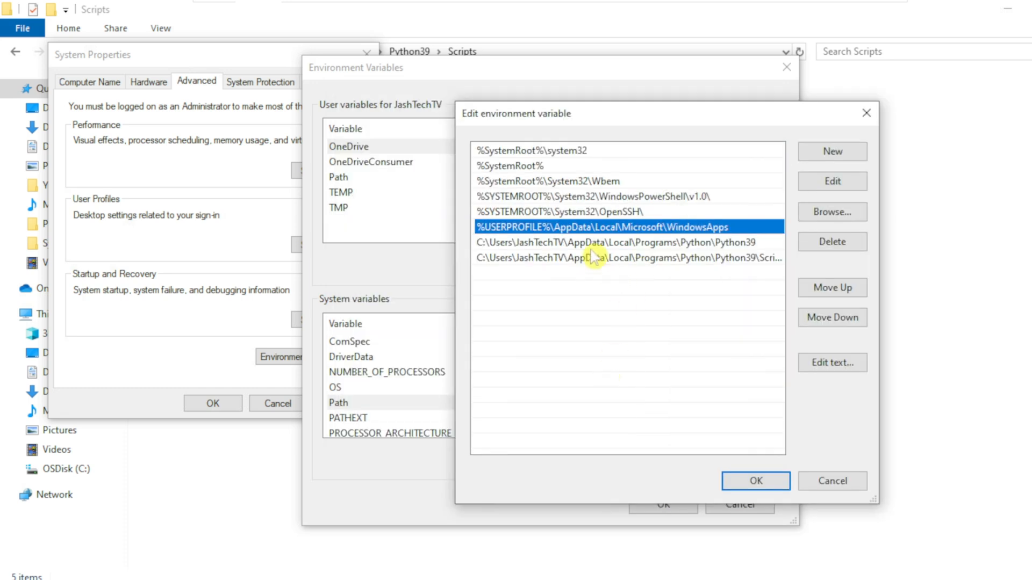
mouse_move(583, 236)
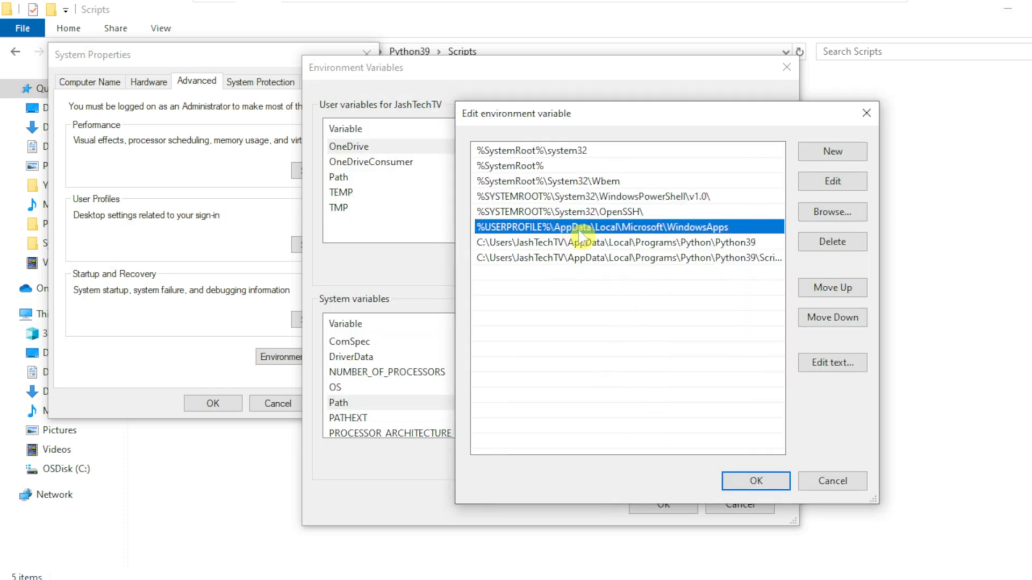
mouse_move(642, 230)
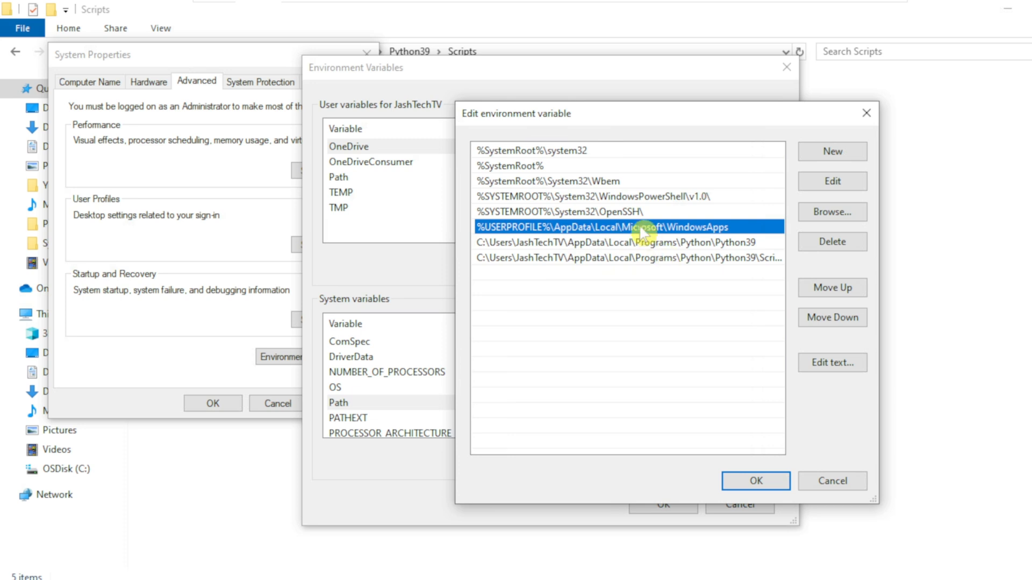
- Move the WindowsApps entry to the bottom of the Path list, below both Python39 paths
double_click(626, 227)
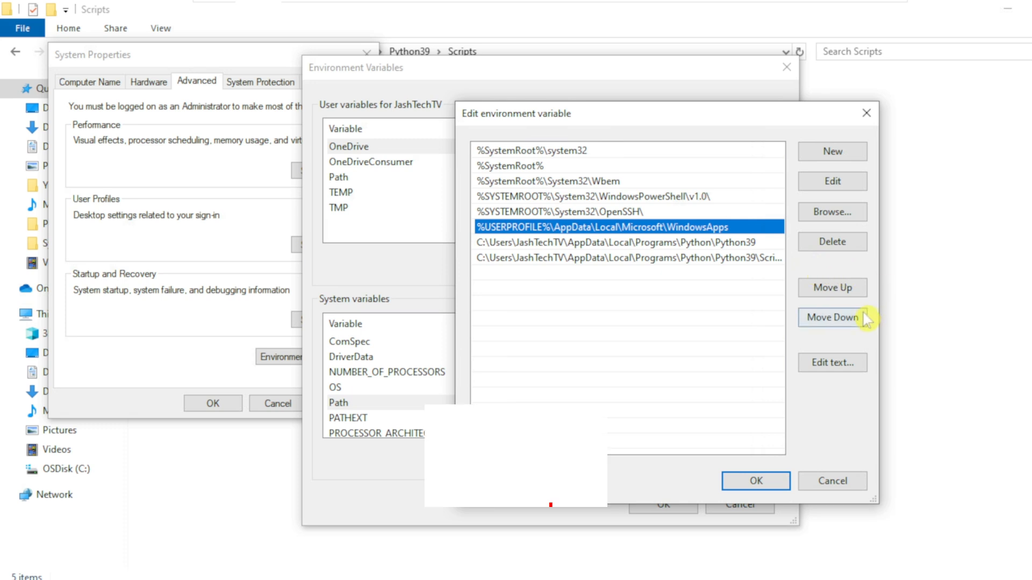
click(832, 318)
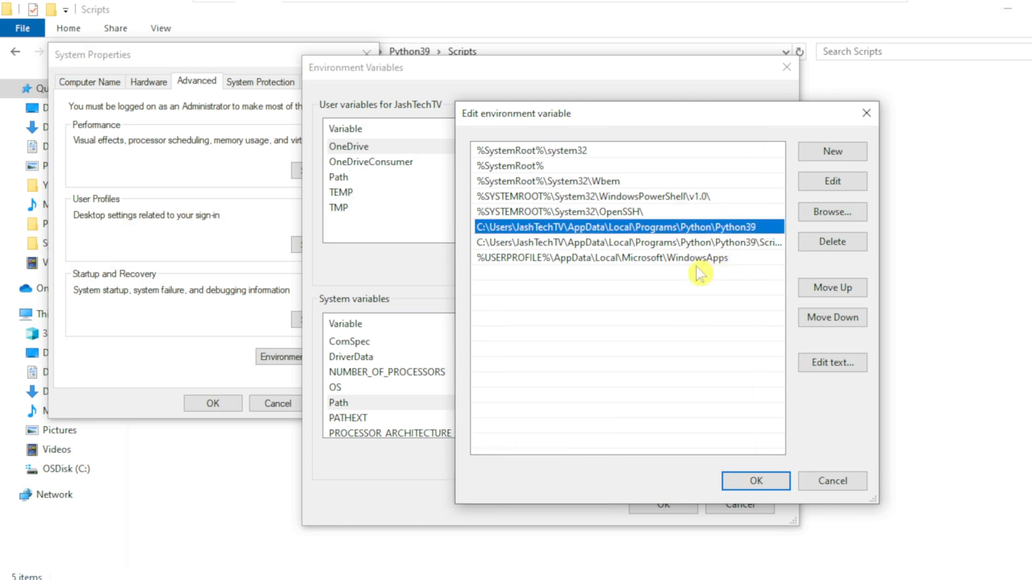
click(600, 257)
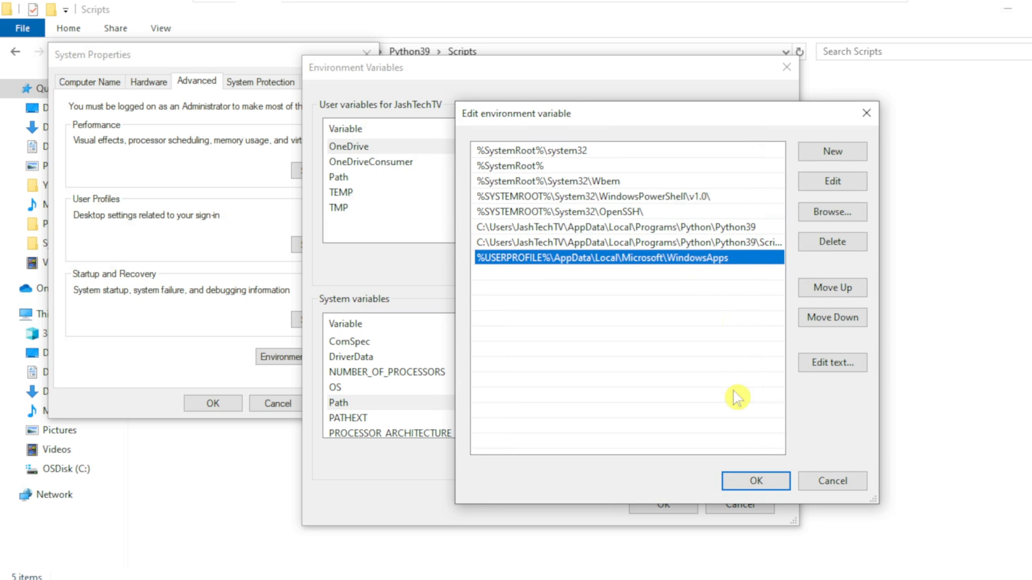
- Confirm the Path edits with OK through Edit, Environment Variables and System Properties
click(755, 482)
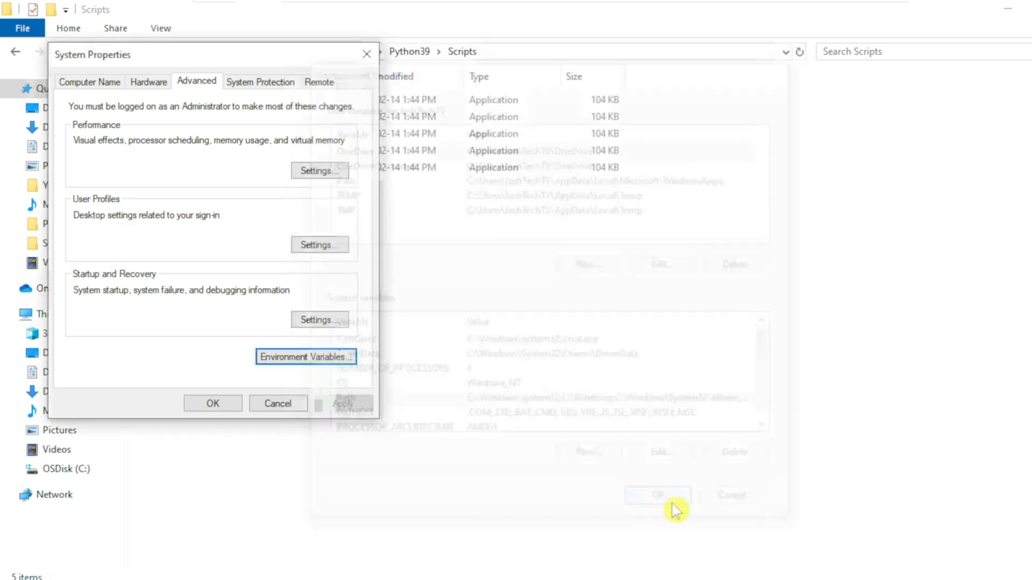
click(655, 494)
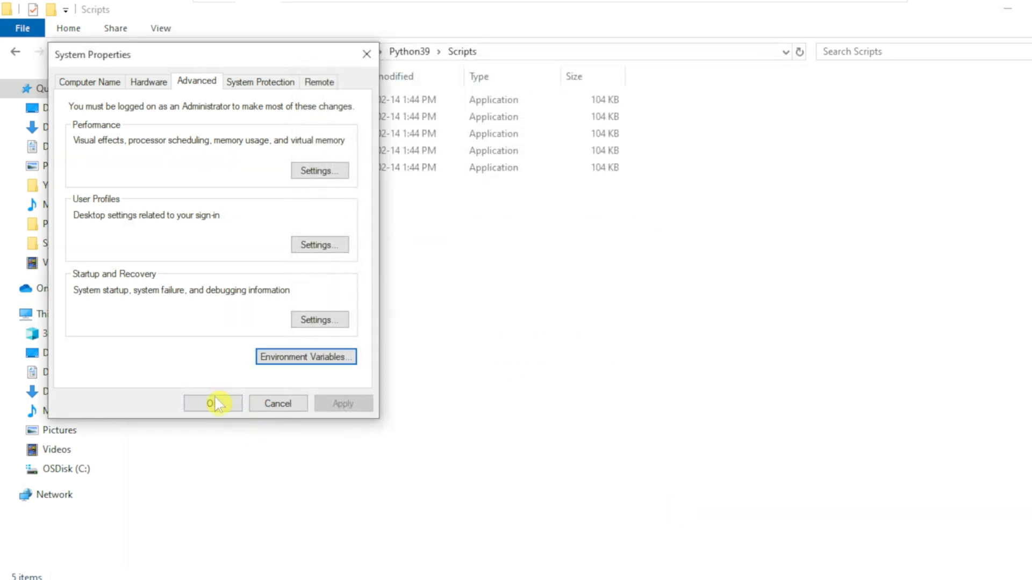
click(212, 403)
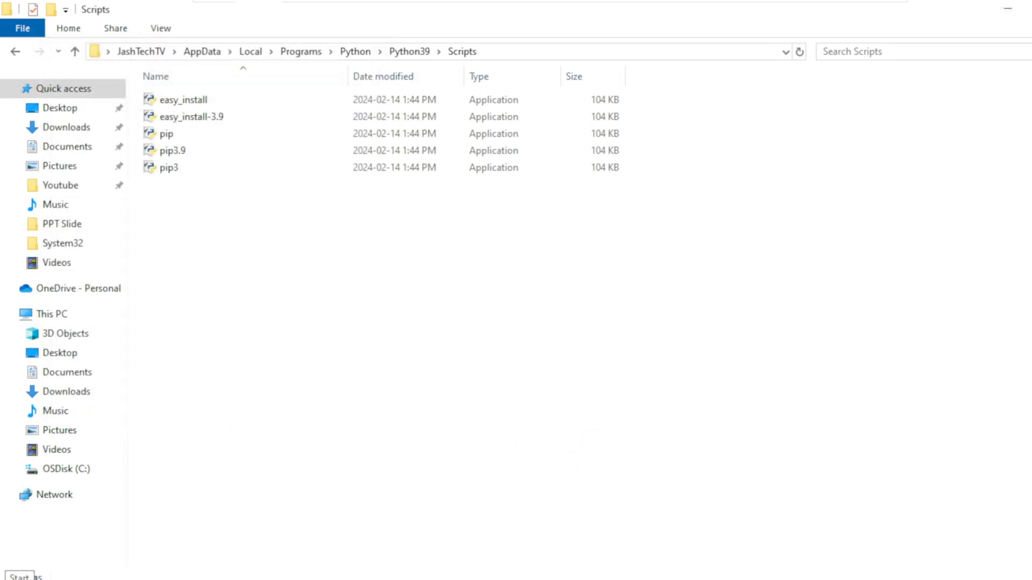
- Search Start for 'execution aliases' to reach Manage app execution aliases
click(10, 576)
text(manage app)
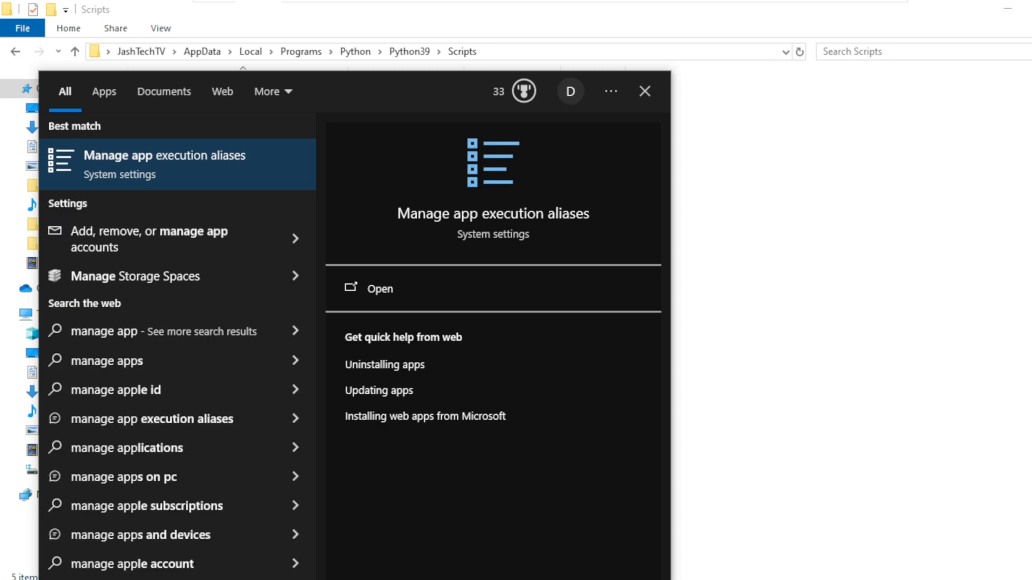
text(execution aliases)
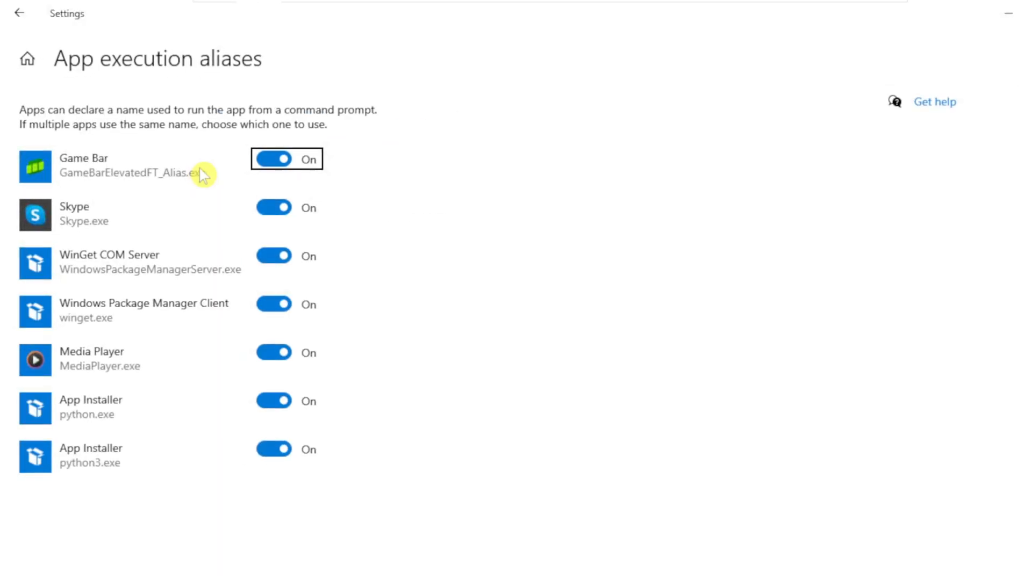
mouse_move(238, 96)
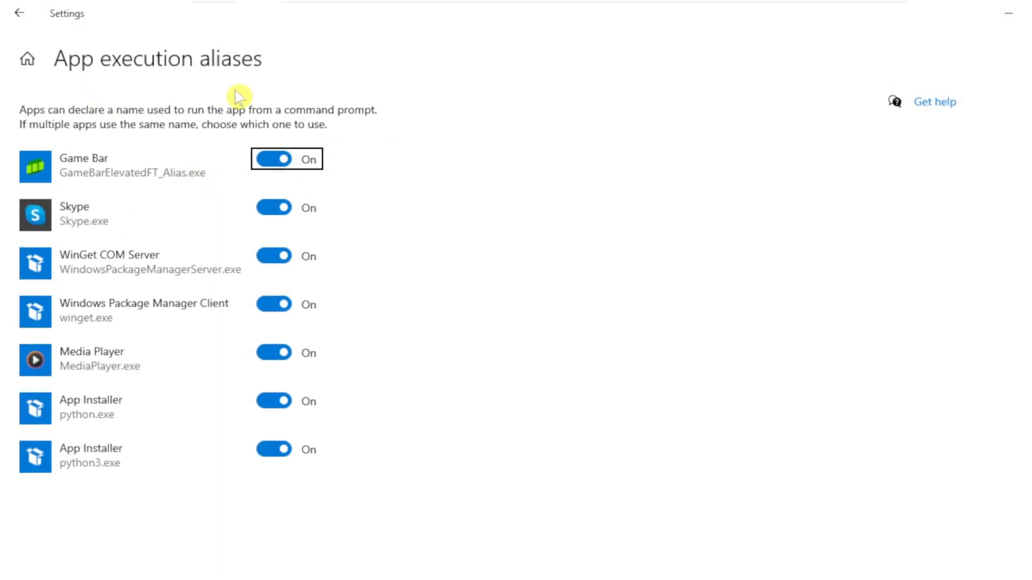
mouse_move(312, 531)
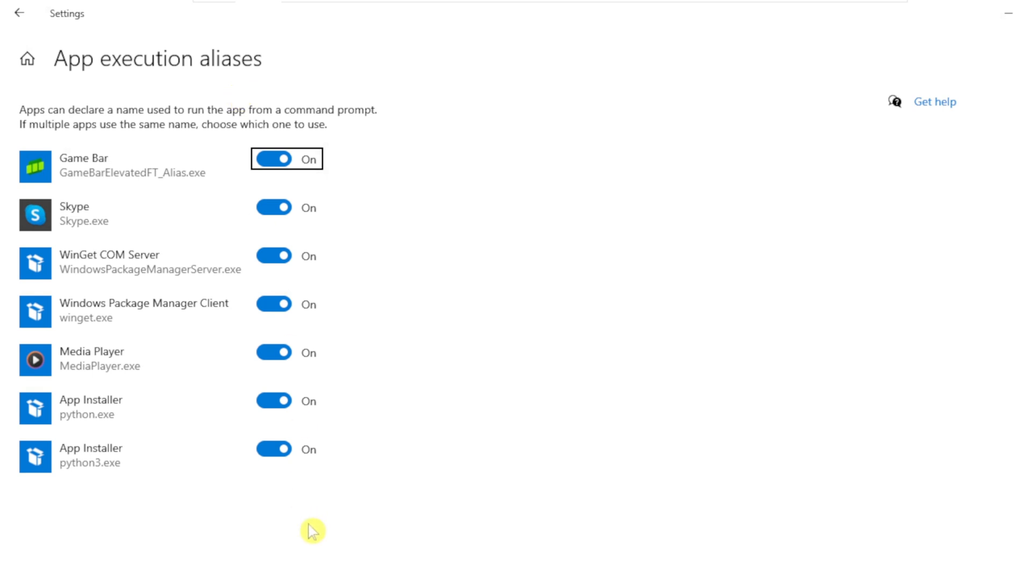
mouse_move(274, 401)
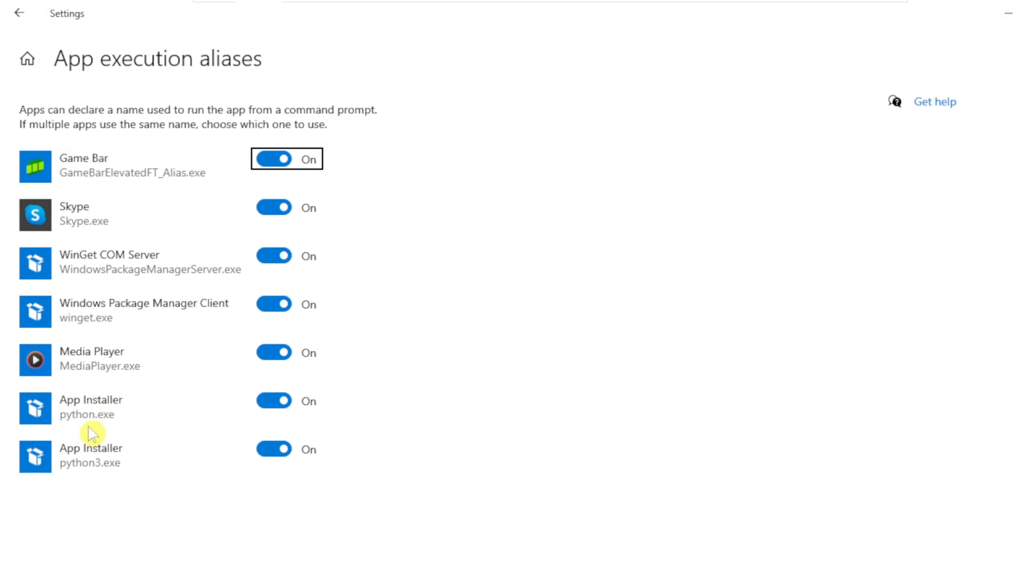
- Switch the App Installer python.exe and python3.exe aliases to Off, then launch cmd from Start
click(273, 400)
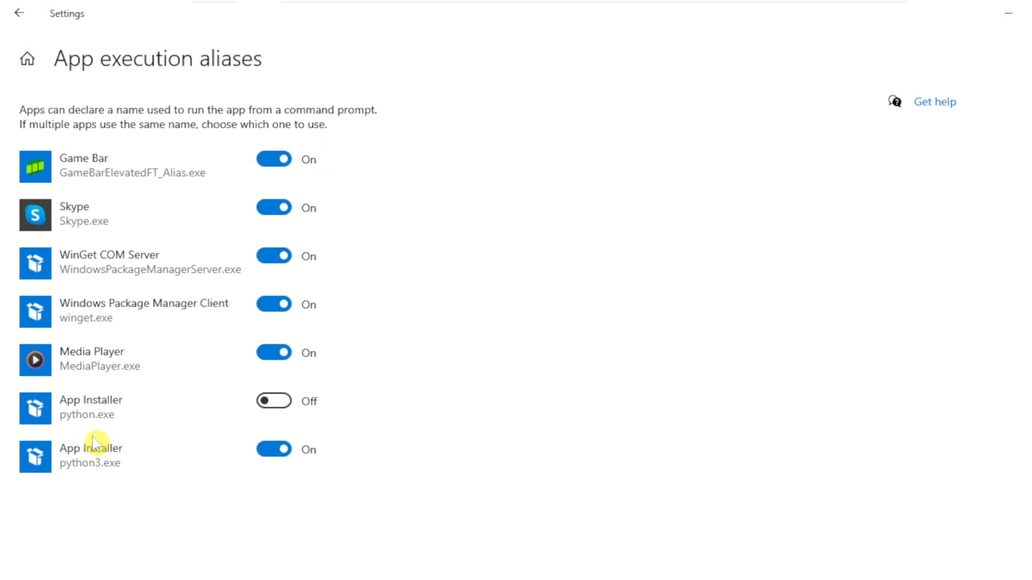
mouse_move(100, 478)
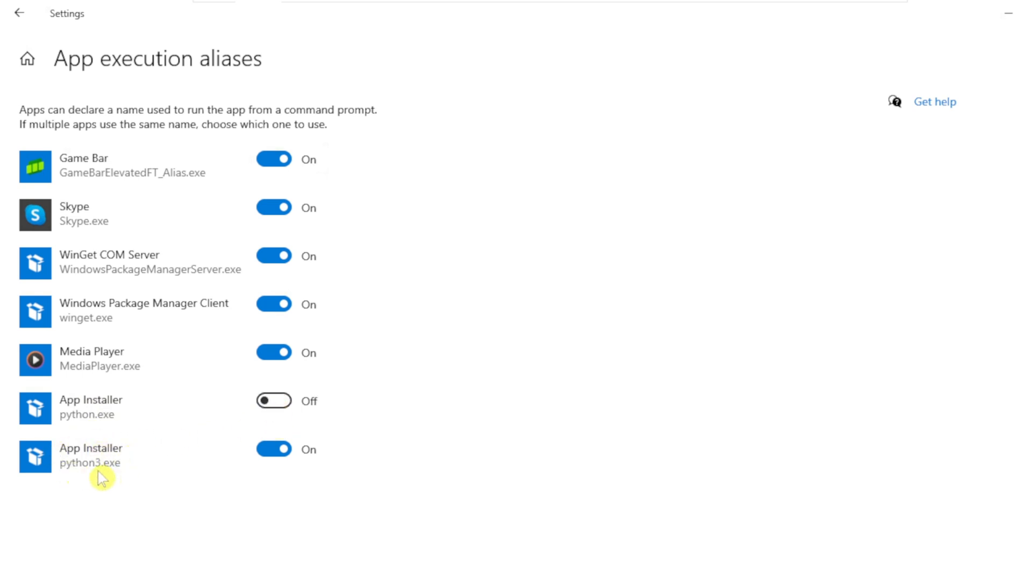
click(273, 449)
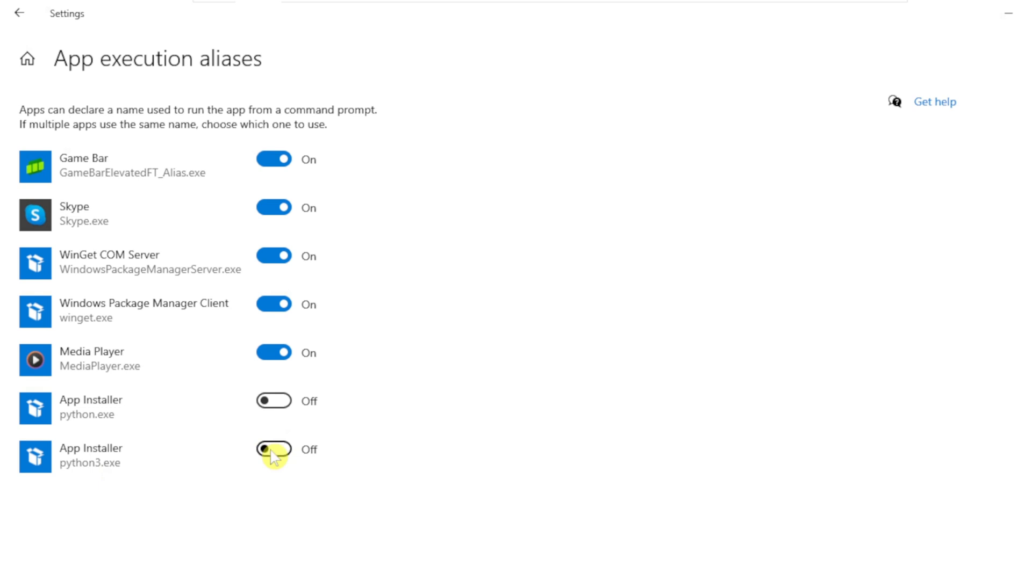
click(273, 449)
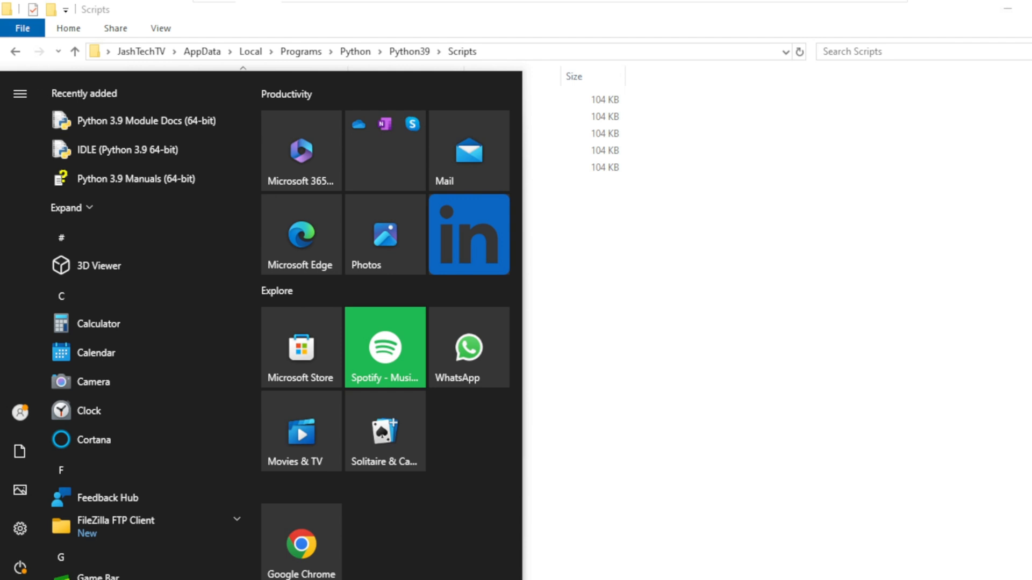
text(cmd)
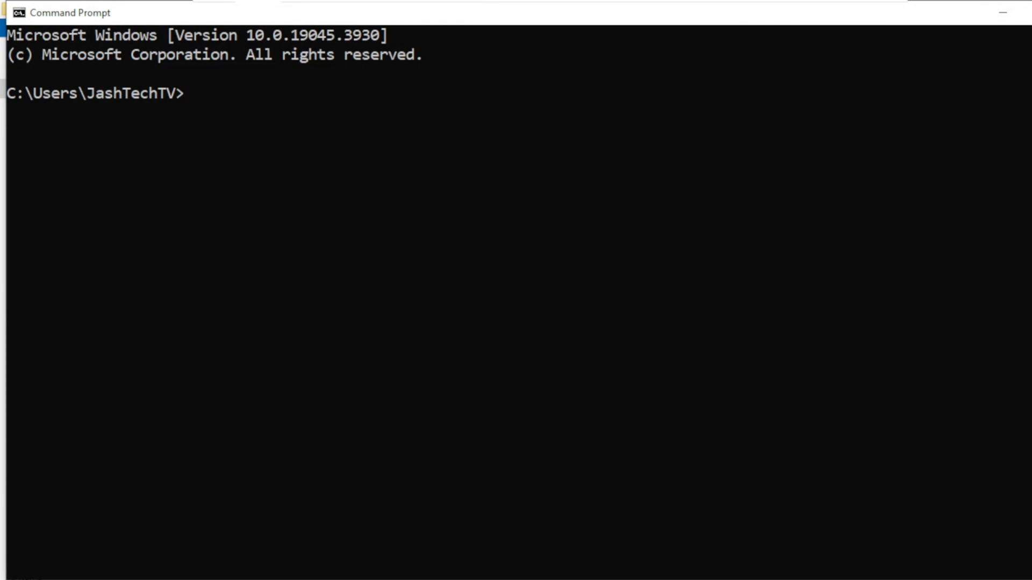
- Write 'python --version' at the Command Prompt to check which Python runs
text(python)
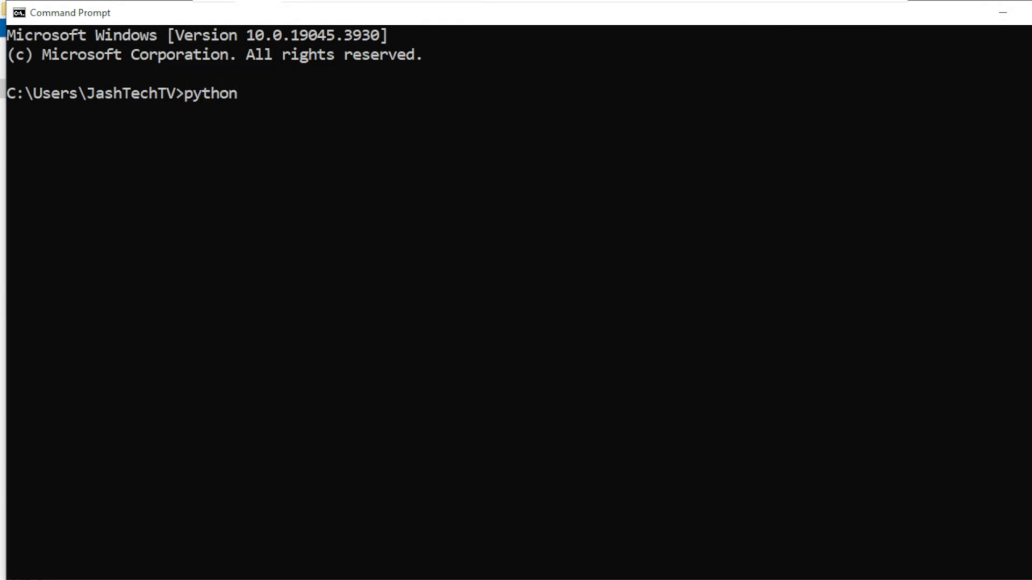
text(--version)
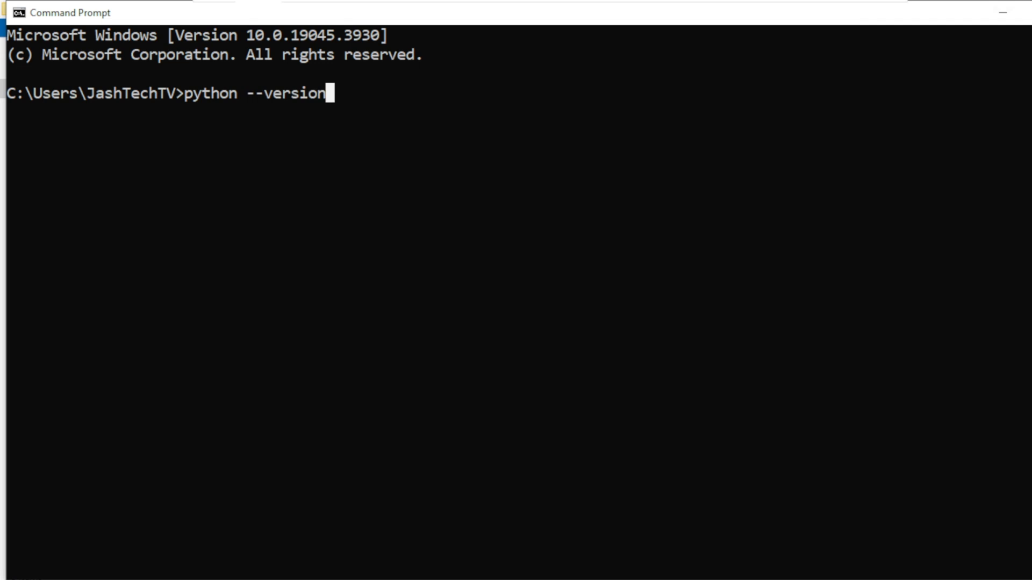